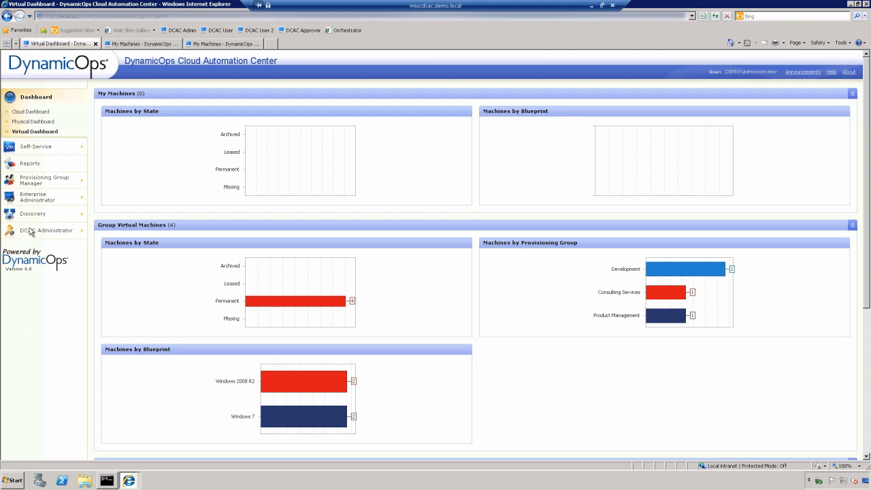
Step: Go into DCAC Administrator and show the Endpoints list with the SCVMM and vSphere endpoints
left_click(47, 230)
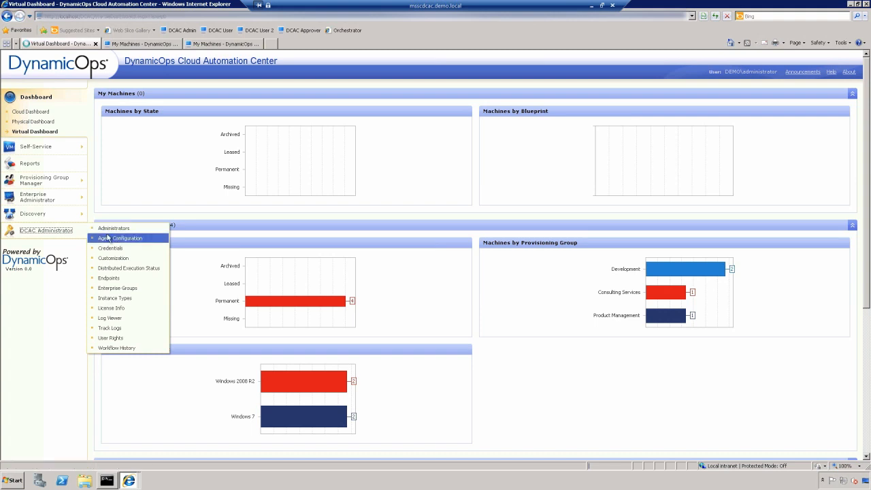
left_click(121, 237)
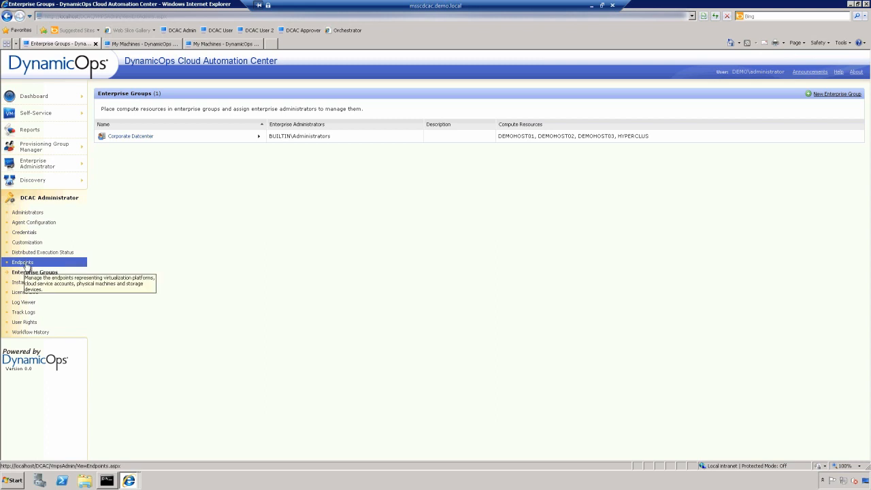
left_click(21, 261)
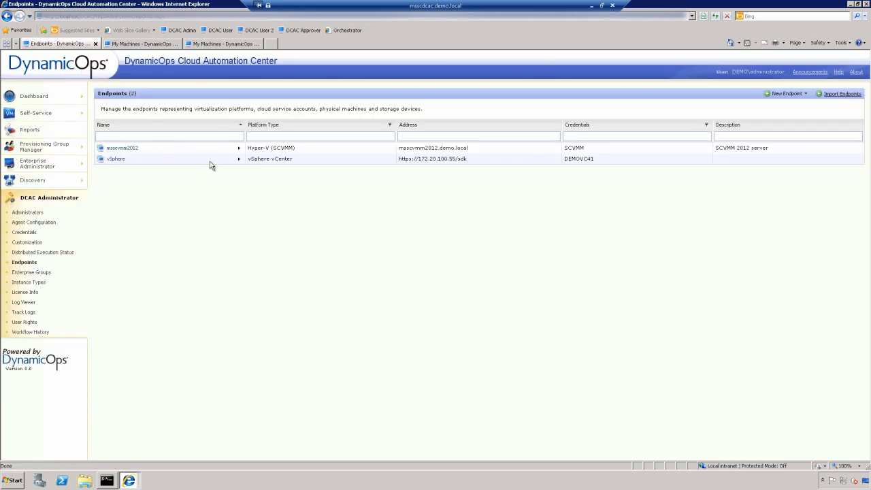
mouse_move(181, 264)
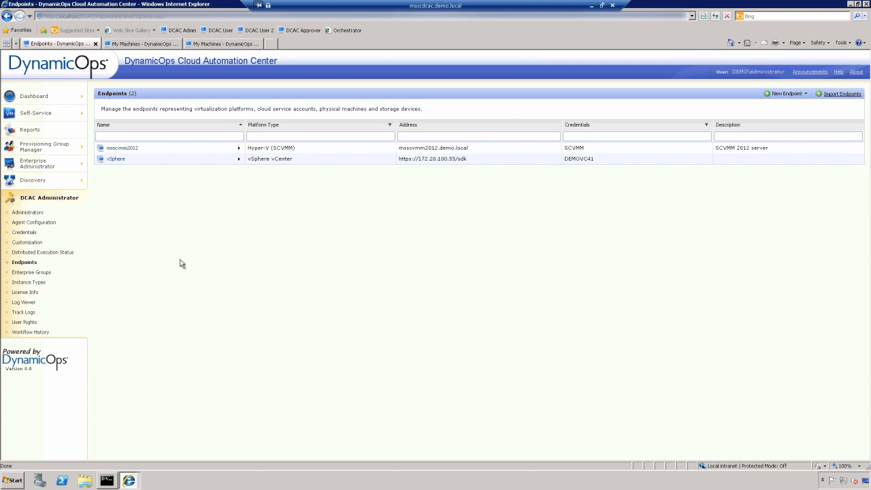
mouse_move(190, 266)
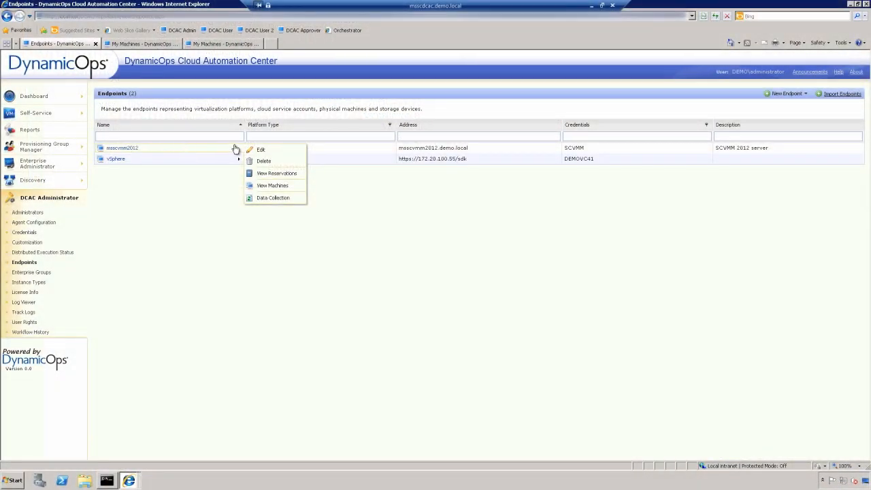
Step: Choose Edit on the mscvmm2012 endpoint to show its name, address and credentials
left_click(258, 147)
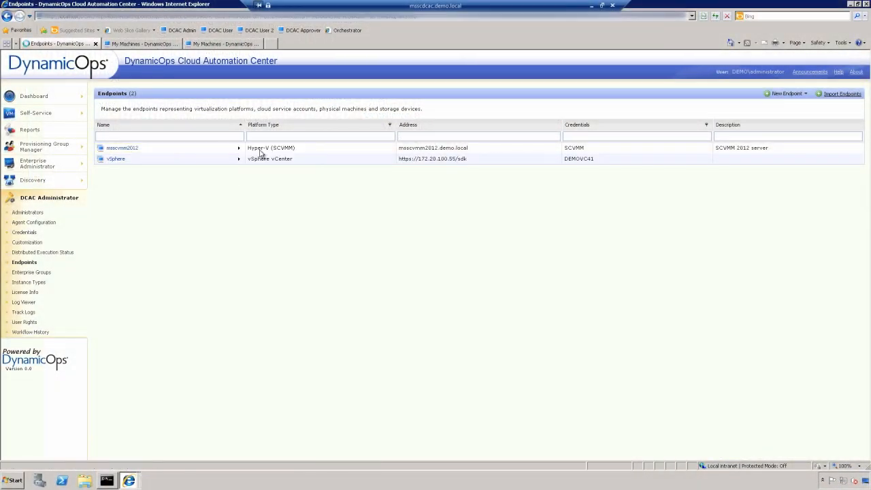
left_click(123, 147)
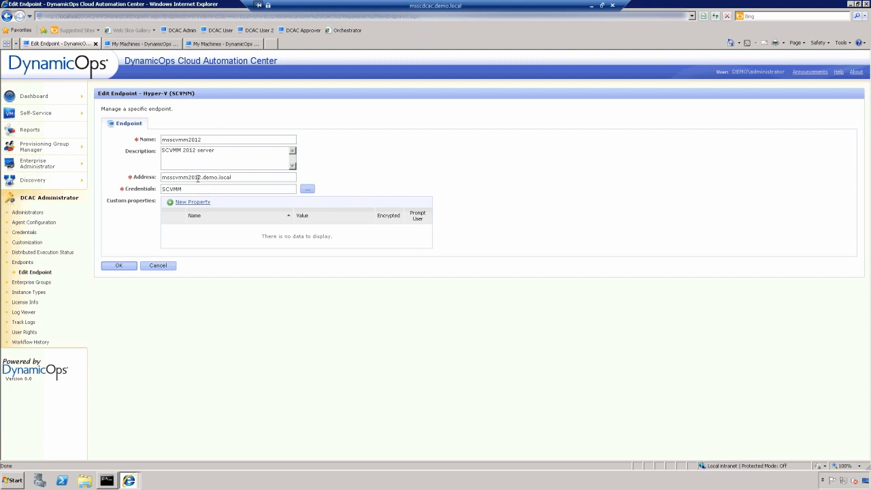
mouse_move(245, 207)
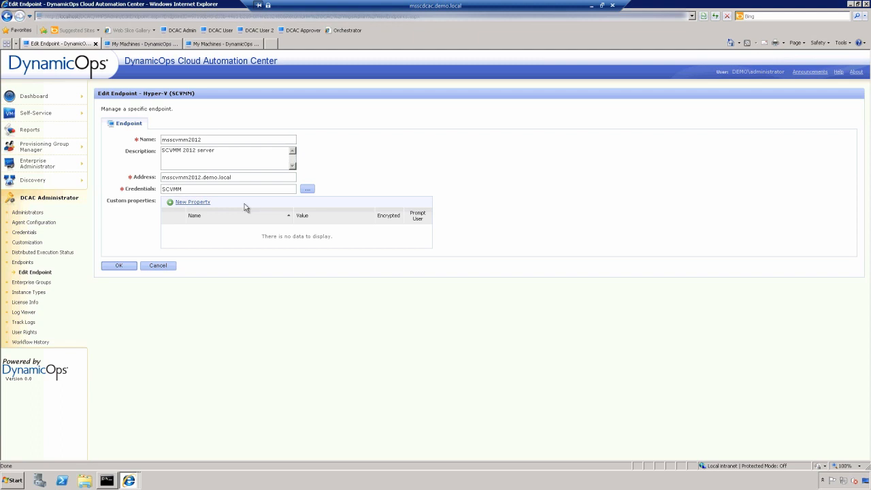
mouse_move(245, 199)
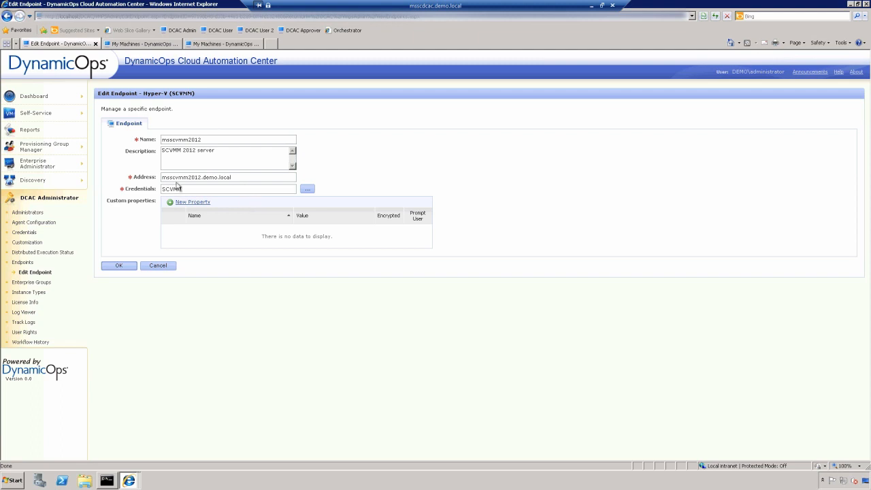
mouse_move(38, 163)
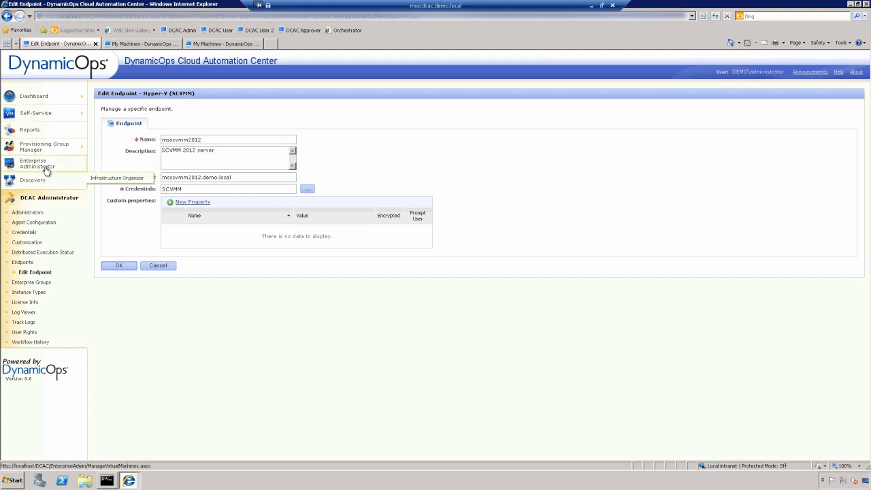
Step: Go to Reservations under Enterprise Administrator and edit the HYPERCLUS-Res-1 reservation
left_click(39, 163)
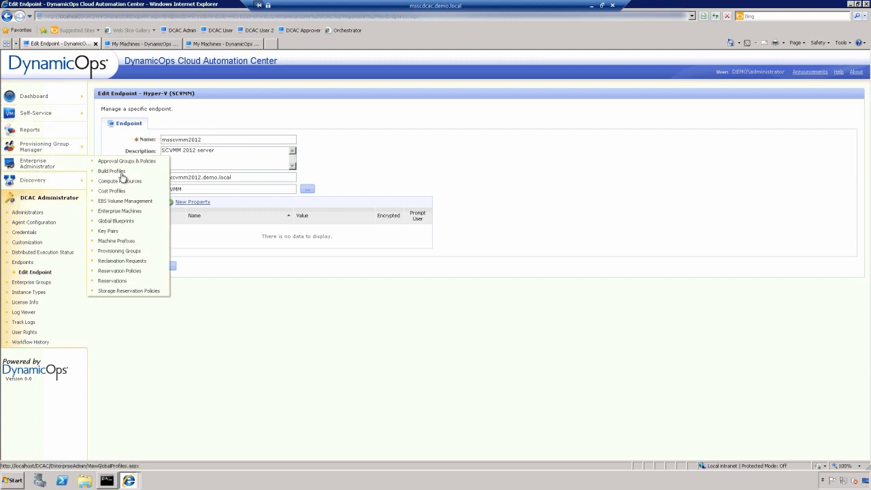
mouse_move(125, 241)
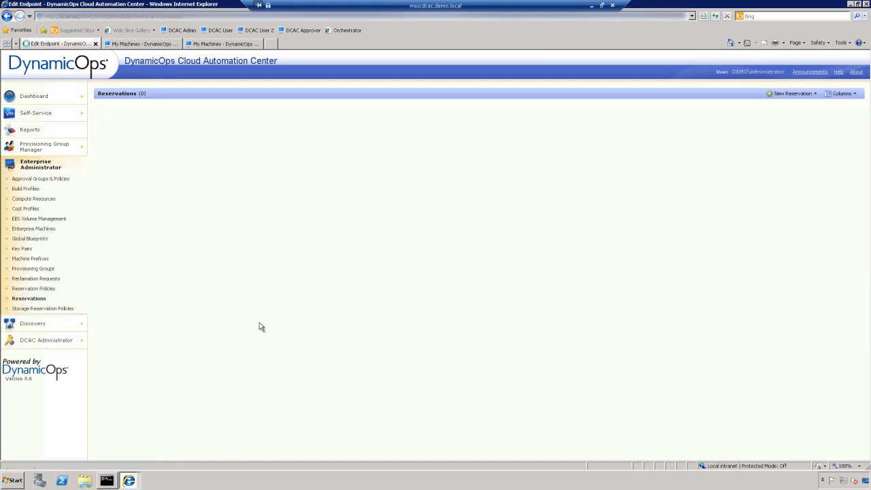
left_click(28, 298)
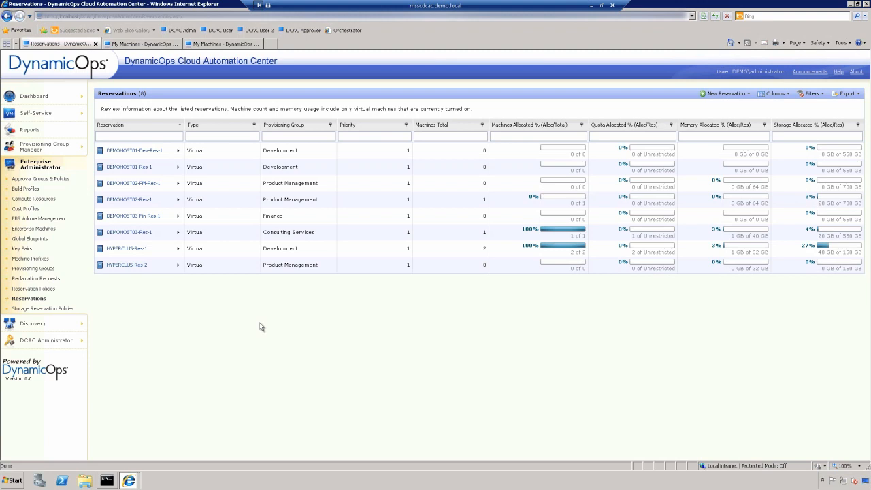
mouse_move(125, 247)
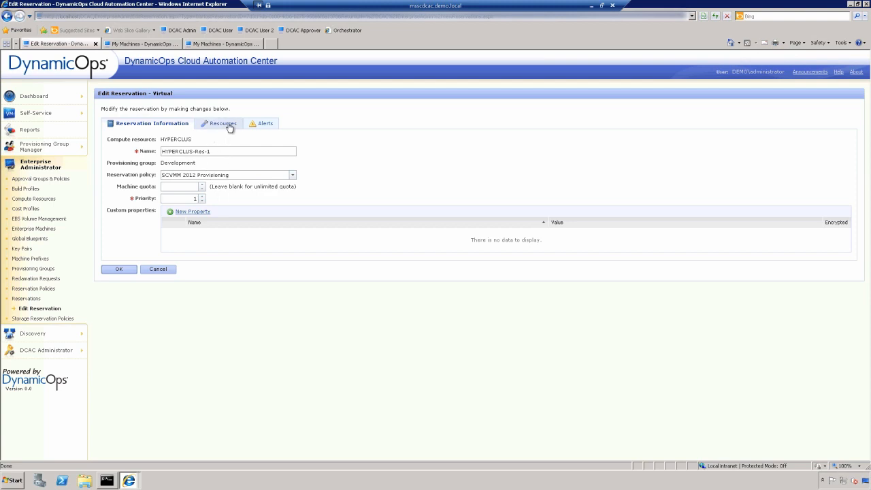
Step: Show the Resources view of HYPERCLUS-Res-1 with its memory, storage path and network allocations
left_click(217, 122)
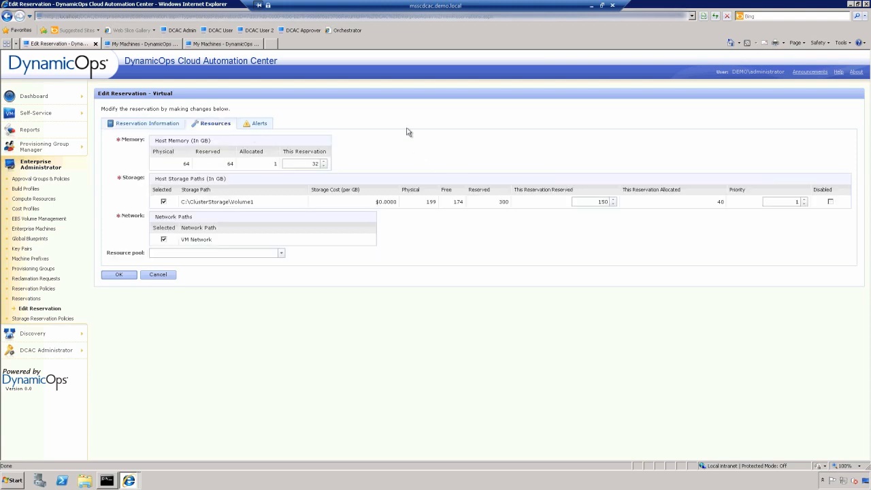
mouse_move(495, 317)
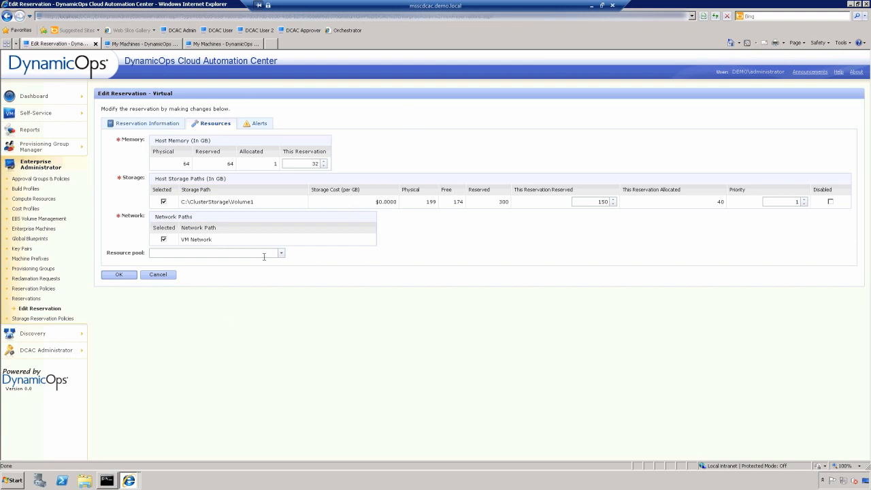
mouse_move(486, 252)
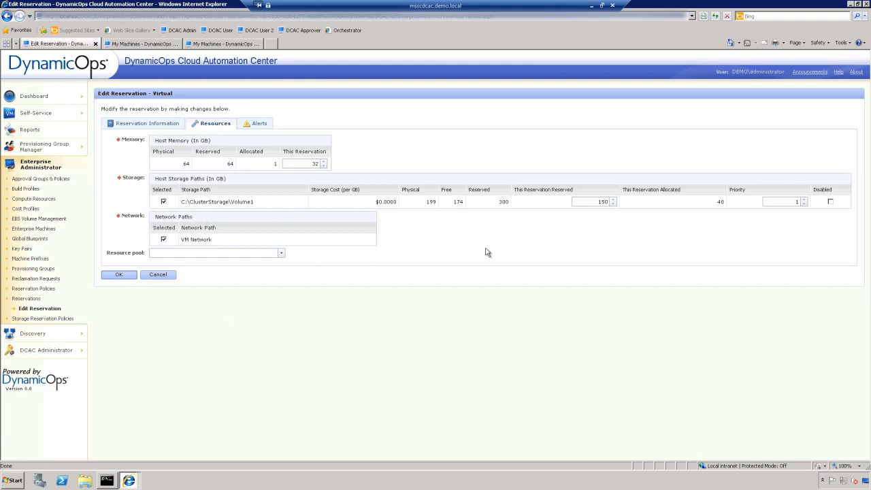
mouse_move(476, 229)
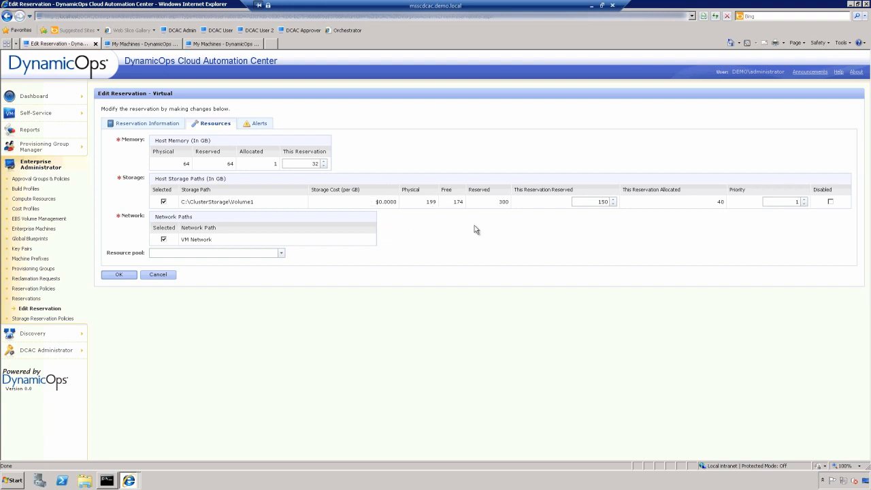
mouse_move(519, 207)
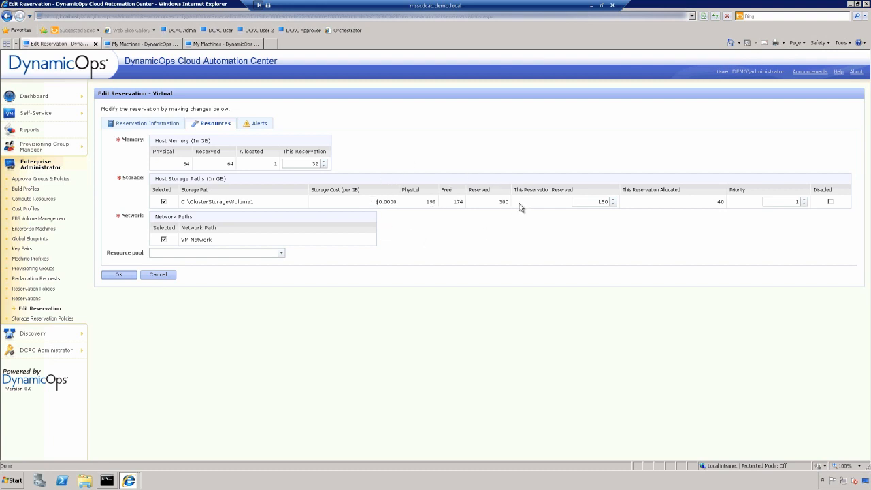
mouse_move(508, 214)
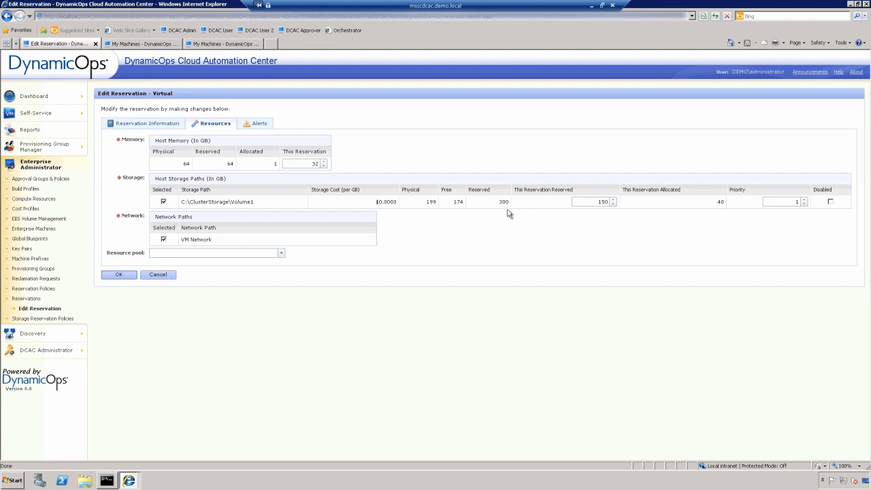
mouse_move(597, 211)
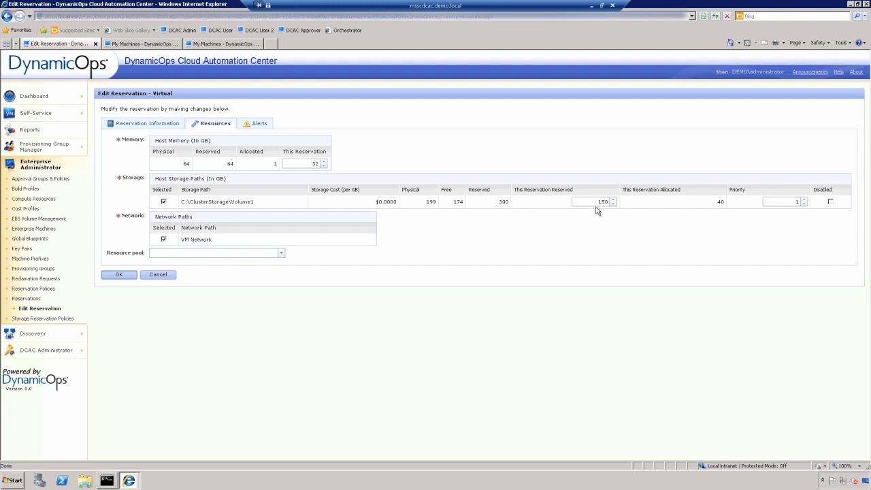
mouse_move(197, 240)
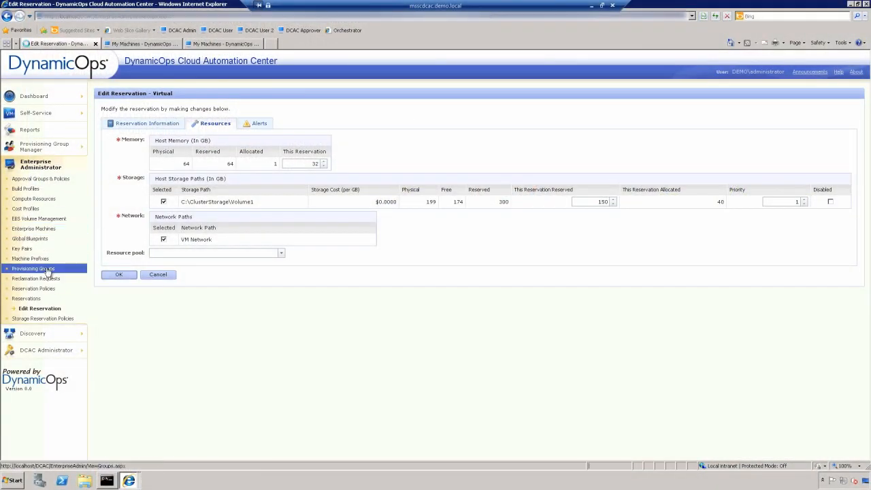
Step: Edit the Development provisioning group to review its membership, then go to Global Blueprints
left_click(36, 268)
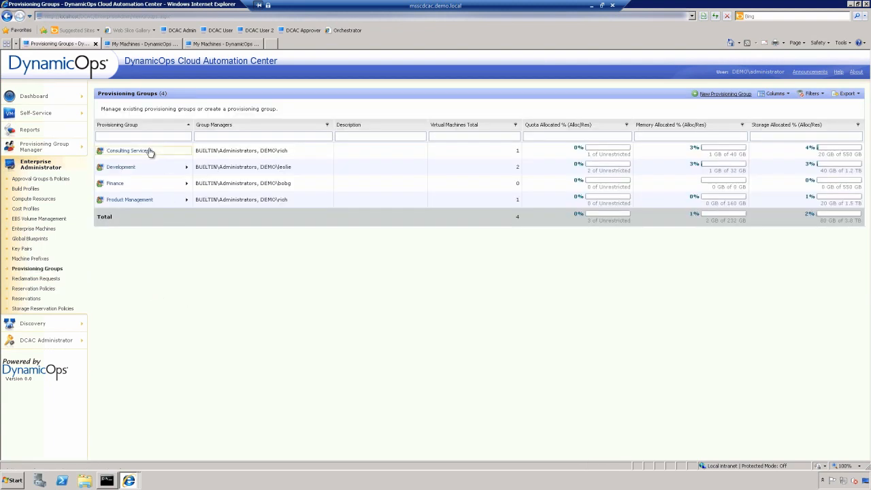
mouse_move(169, 219)
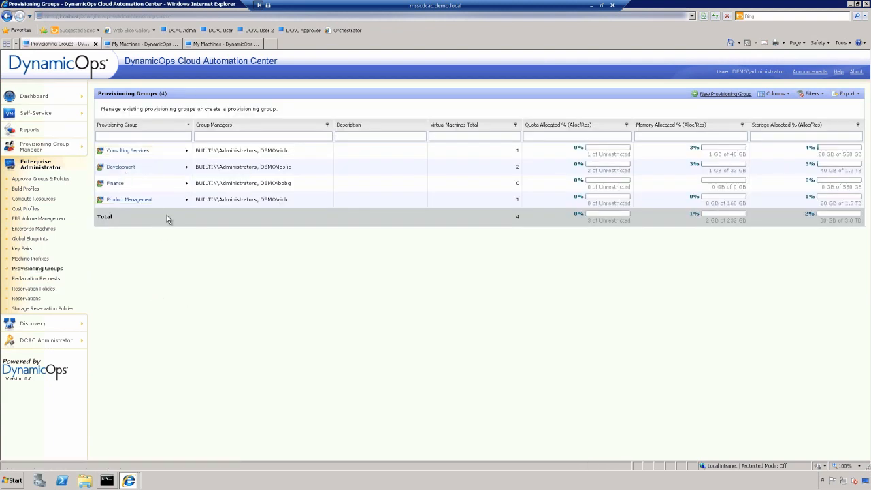
left_click(186, 167)
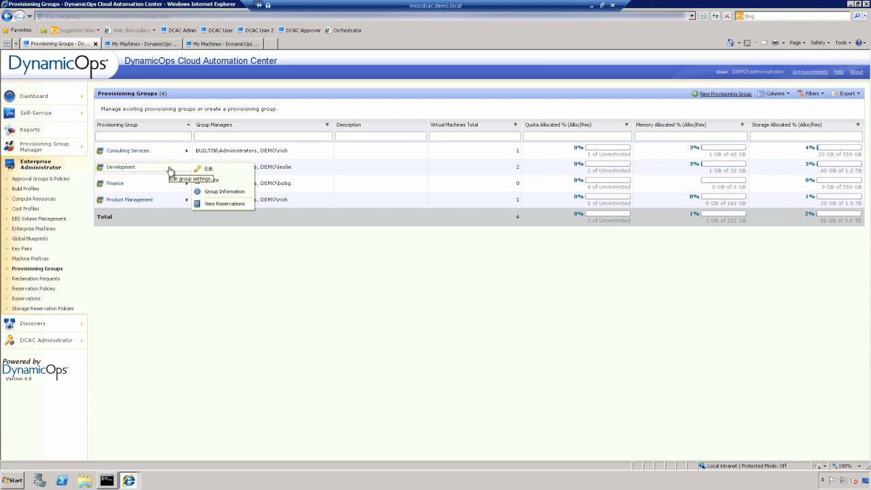
left_click(291, 248)
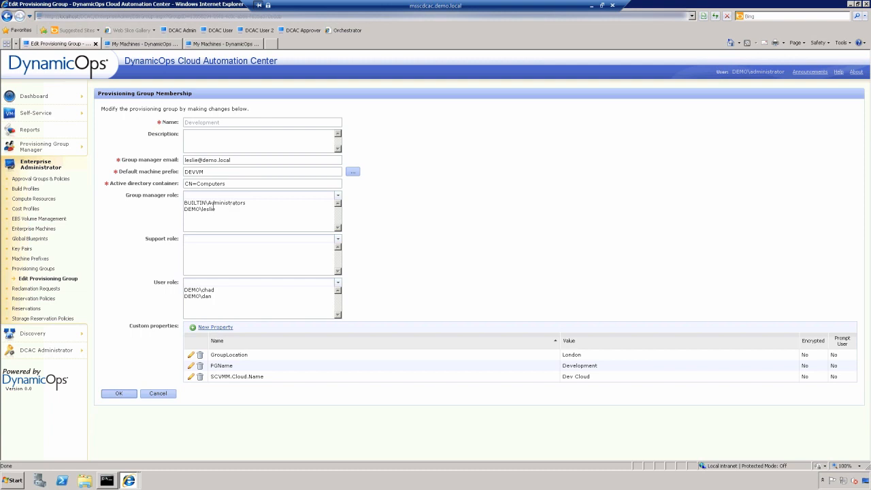
mouse_move(204, 255)
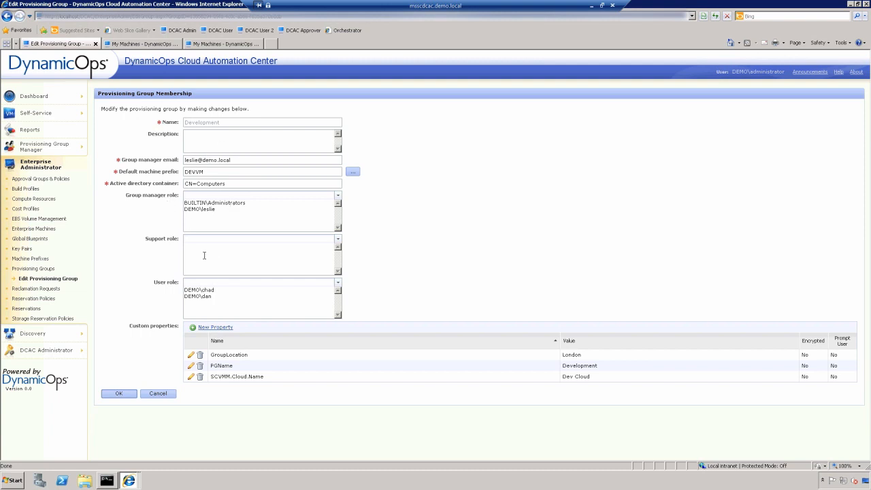
mouse_move(226, 250)
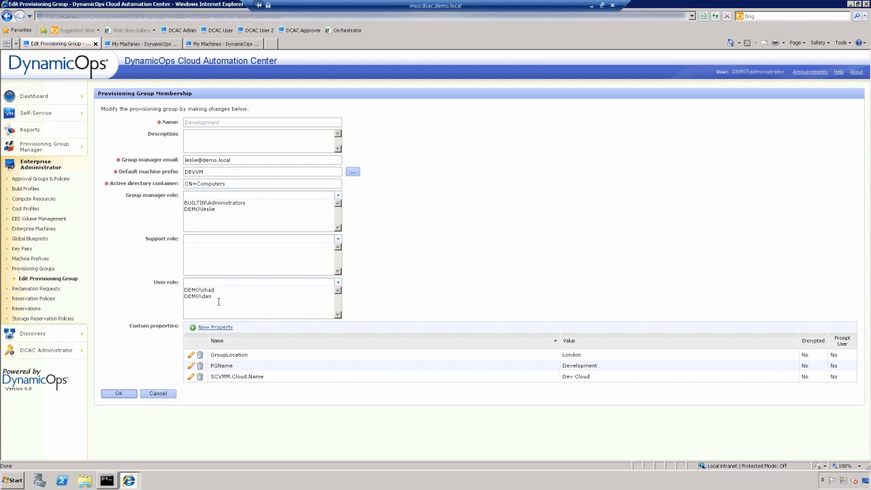
mouse_move(229, 302)
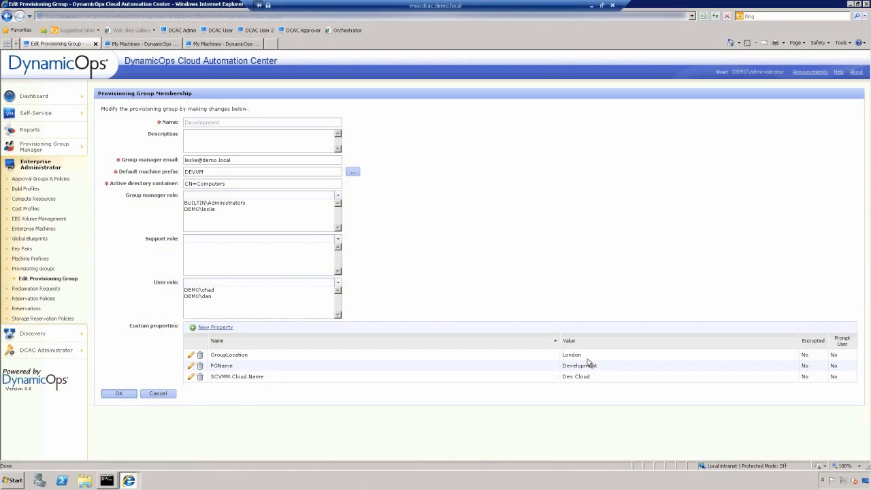
mouse_move(600, 365)
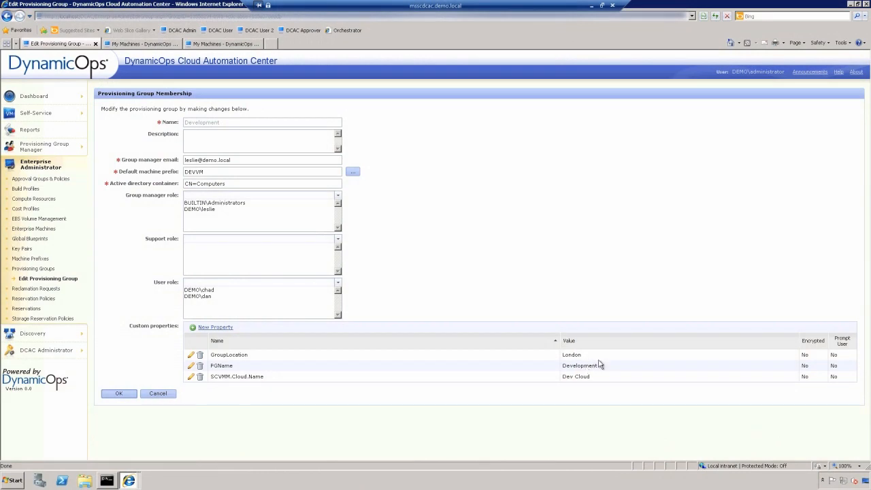
mouse_move(596, 360)
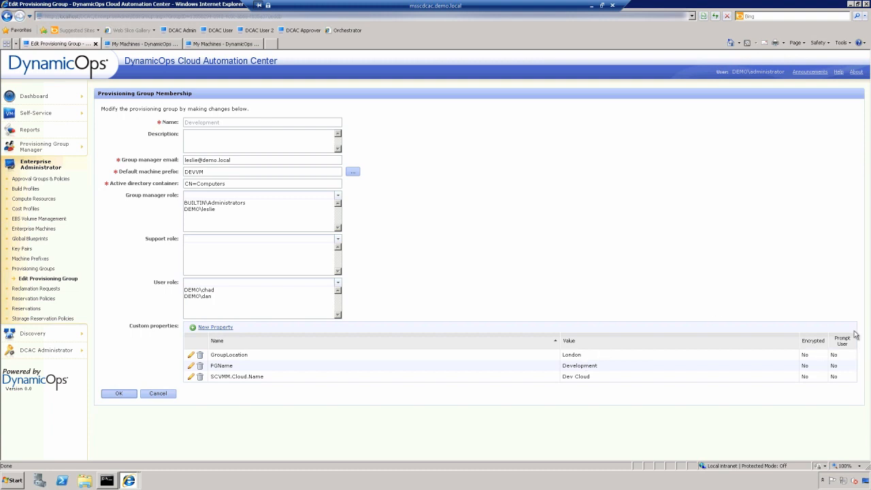
mouse_move(814, 348)
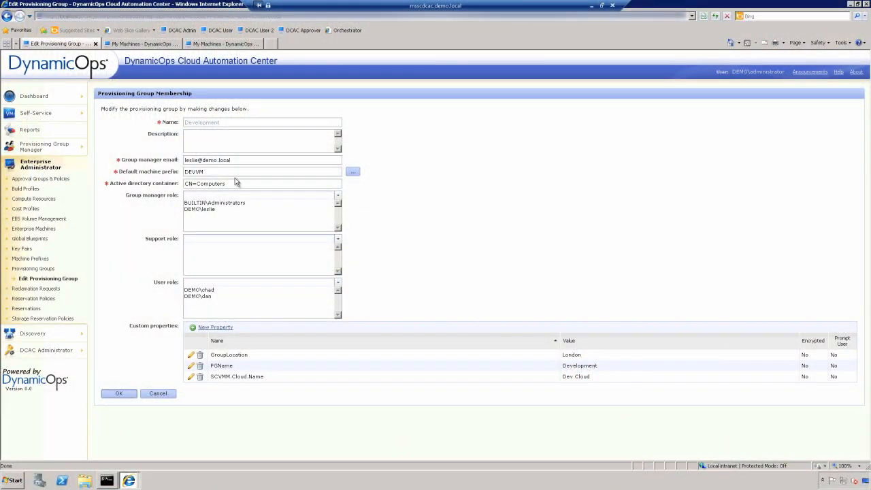
mouse_move(236, 182)
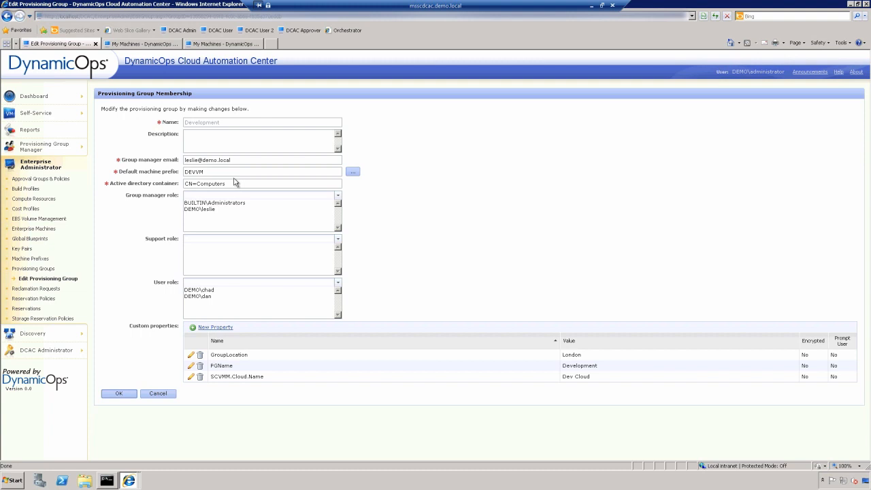
mouse_move(256, 180)
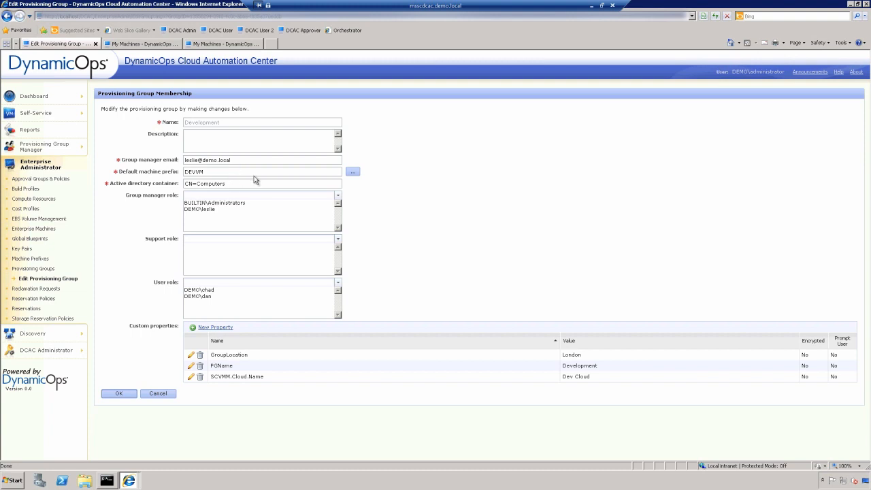
mouse_move(39, 217)
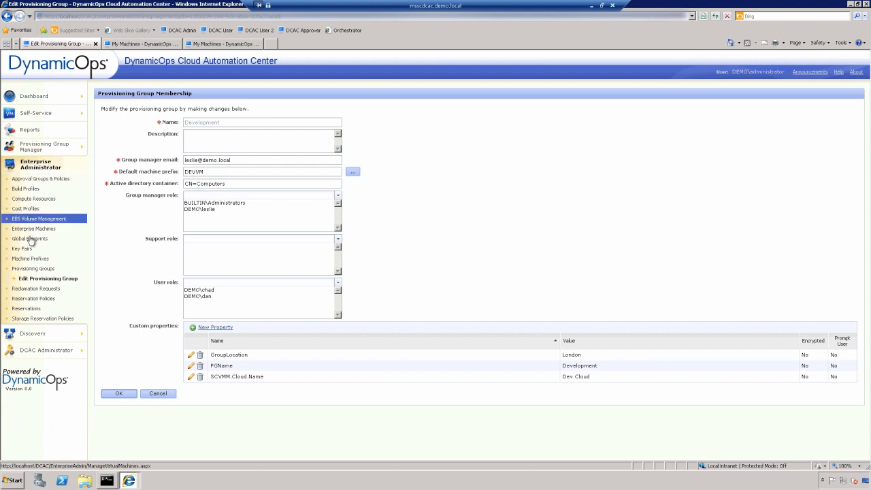
left_click(33, 238)
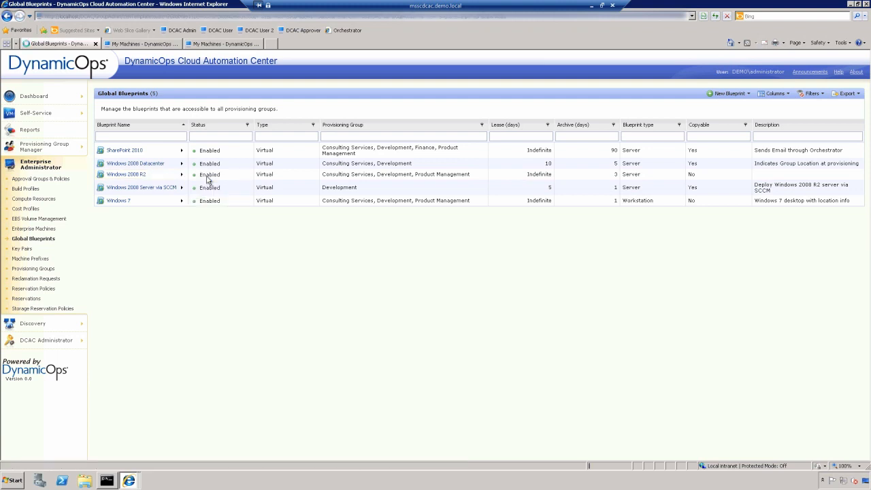
Step: Edit the Windows 2008 R2 blueprint and show its Hyper-V clone build information
left_click(125, 174)
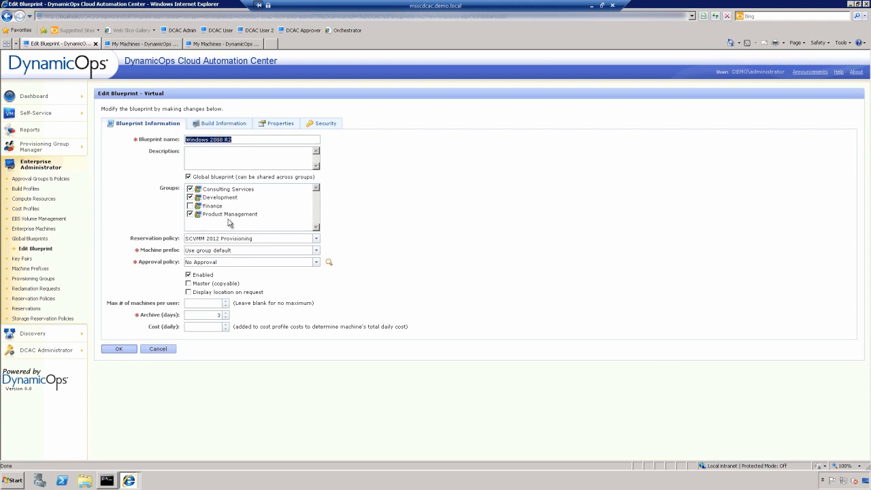
mouse_move(242, 225)
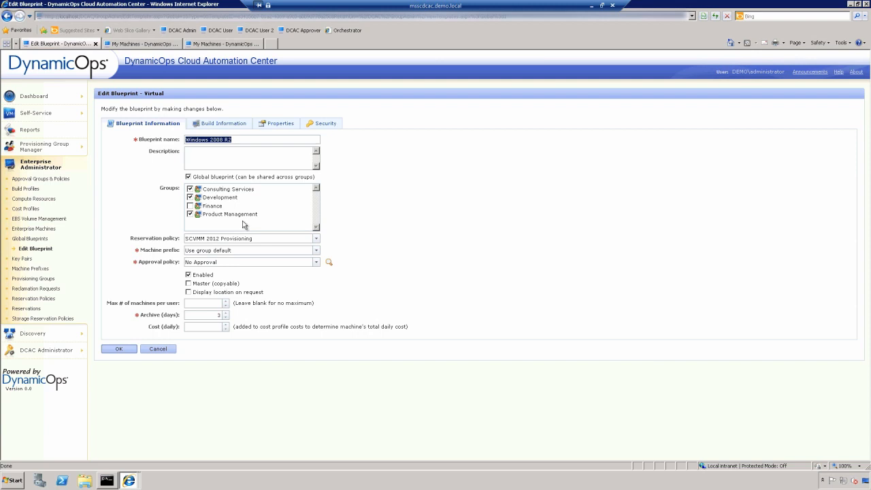
mouse_move(283, 232)
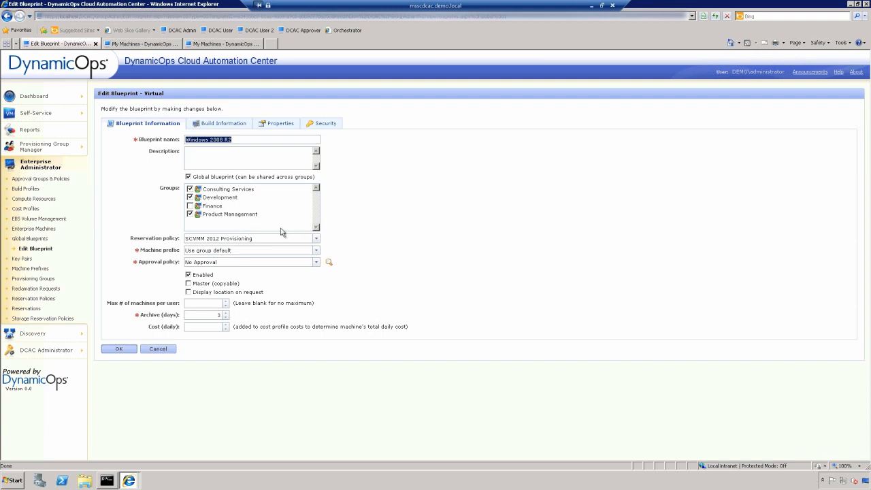
mouse_move(239, 272)
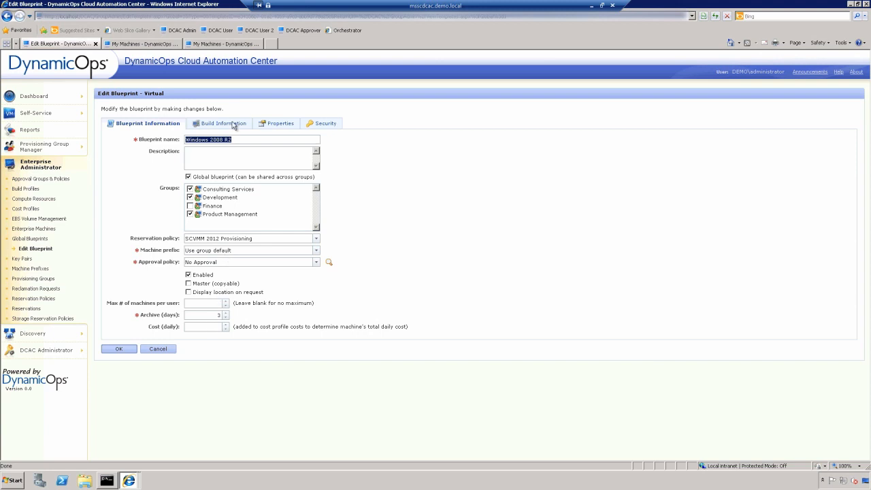
left_click(218, 122)
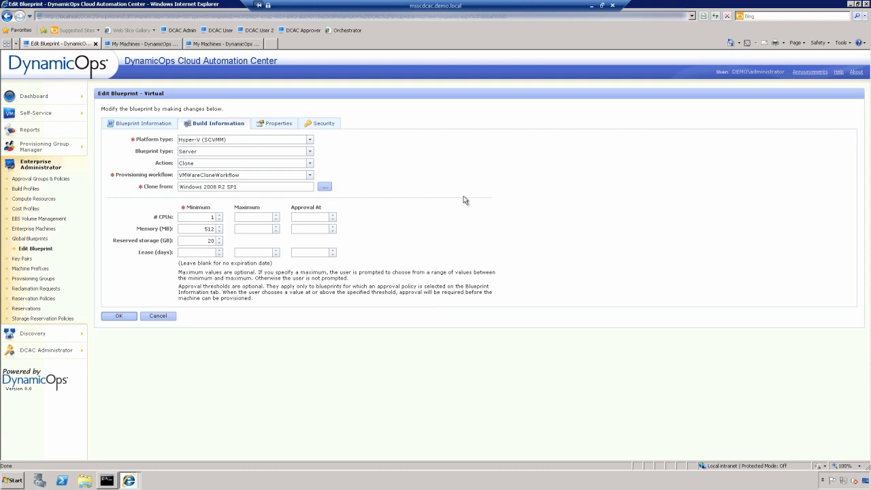
mouse_move(188, 146)
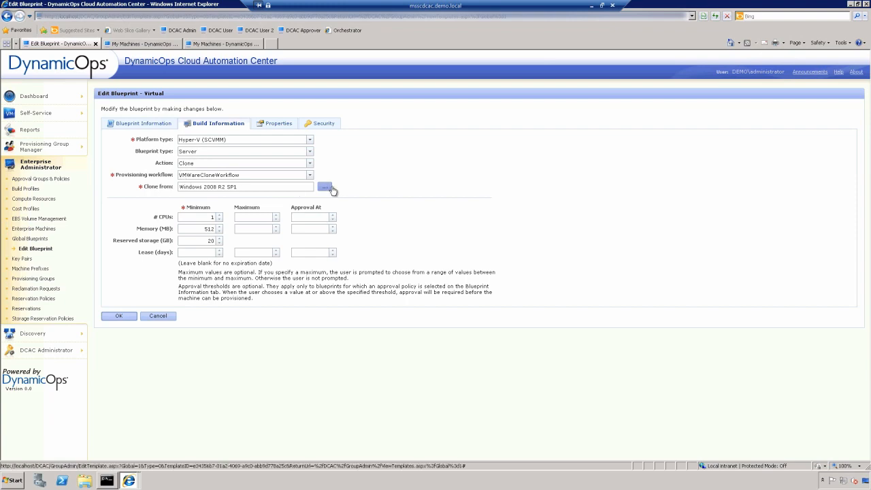
mouse_move(221, 198)
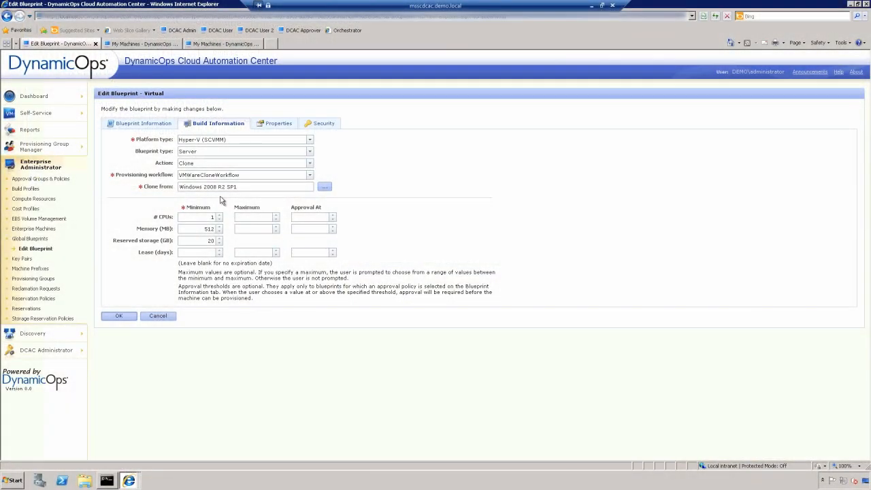
mouse_move(251, 196)
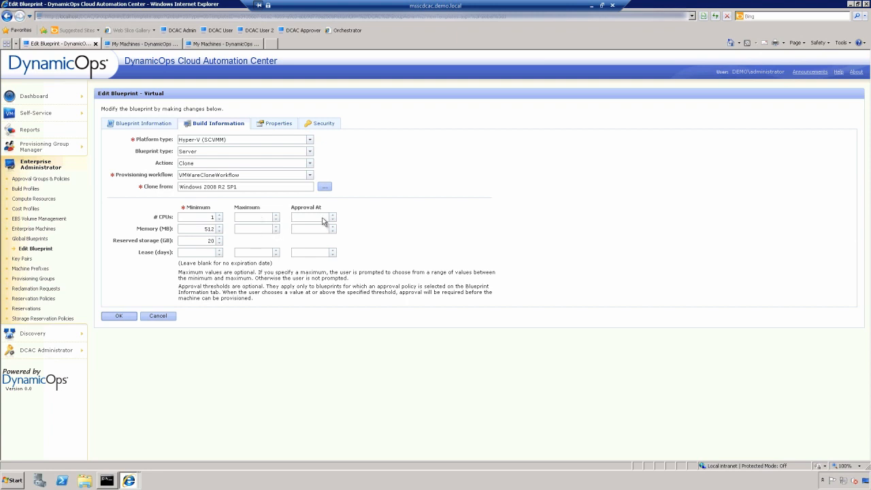
mouse_move(324, 252)
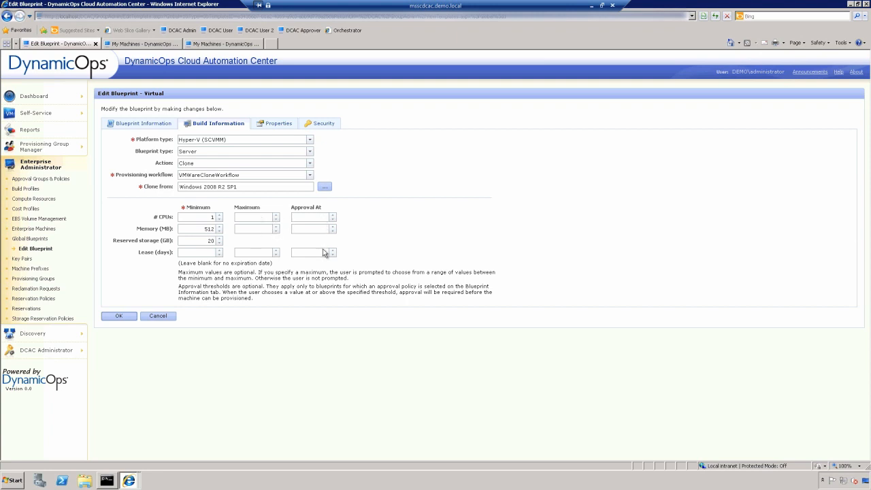
mouse_move(329, 252)
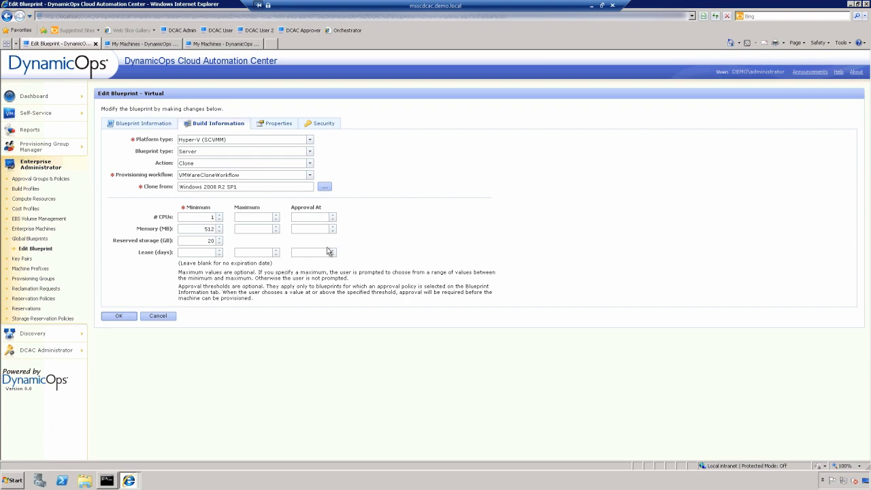
Step: Show the blueprint's Properties with its Windows 2008 SCCM Provisioning build profile
left_click(274, 123)
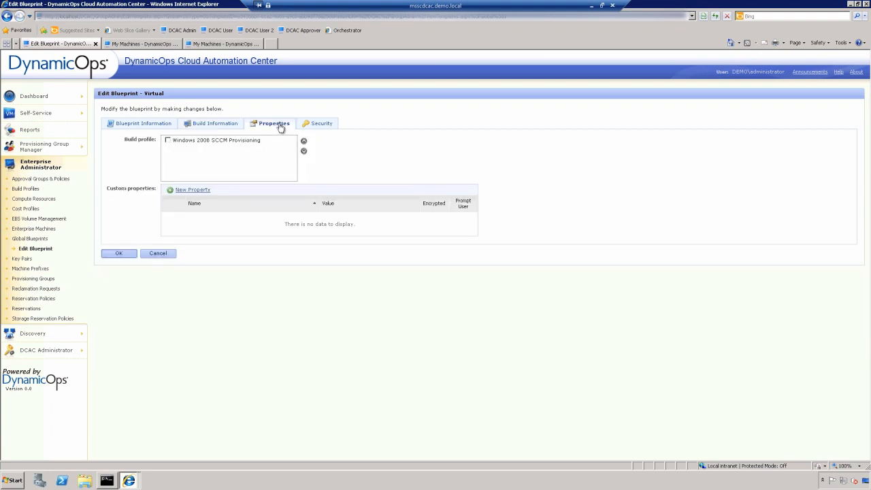
mouse_move(360, 186)
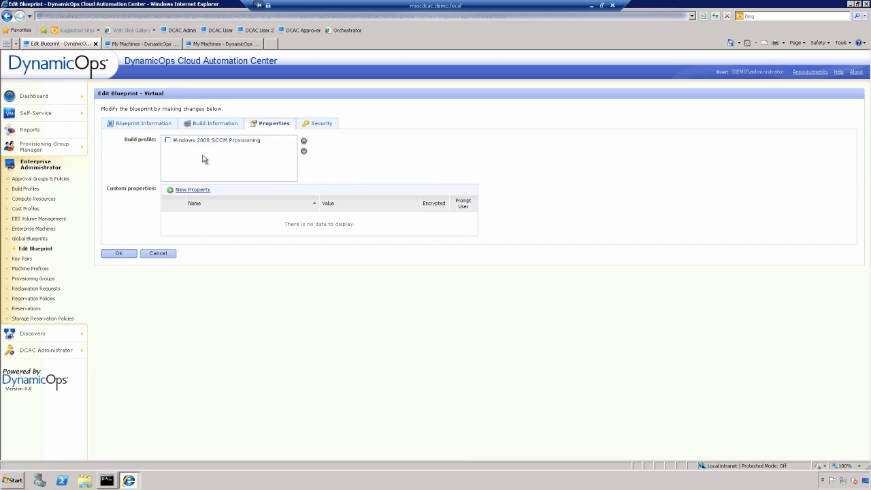
mouse_move(223, 159)
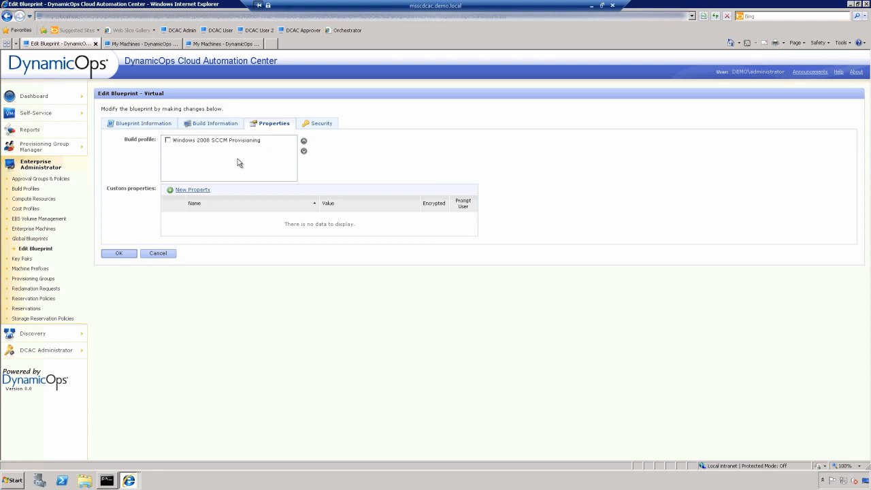
mouse_move(220, 169)
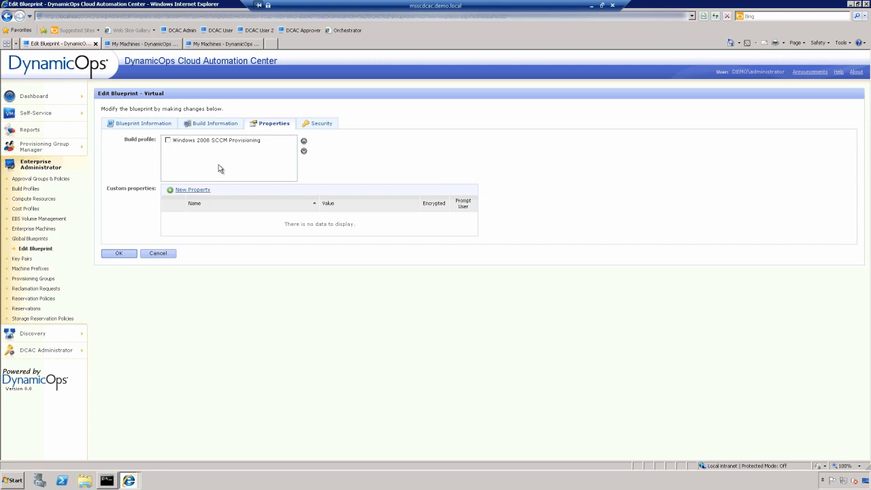
mouse_move(298, 265)
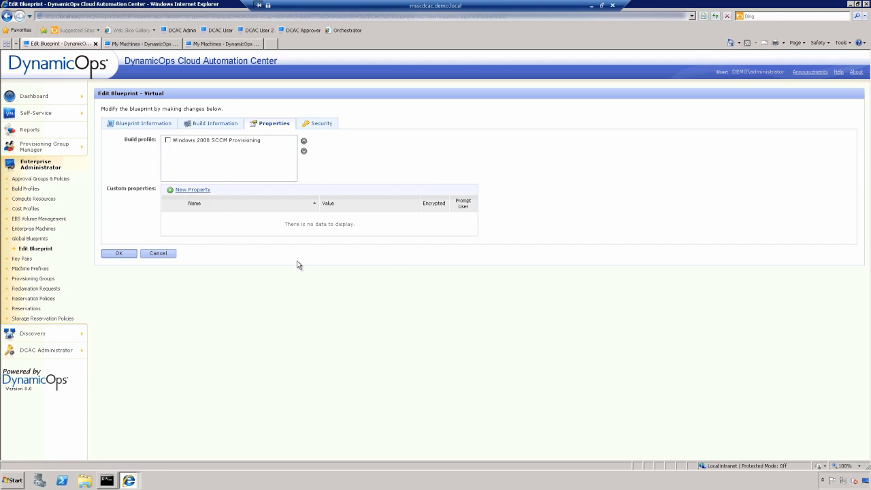
mouse_move(319, 180)
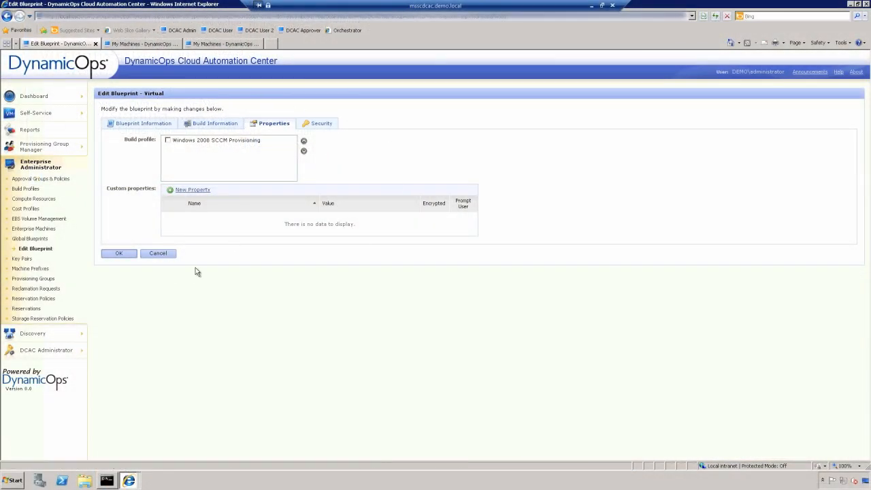
mouse_move(212, 264)
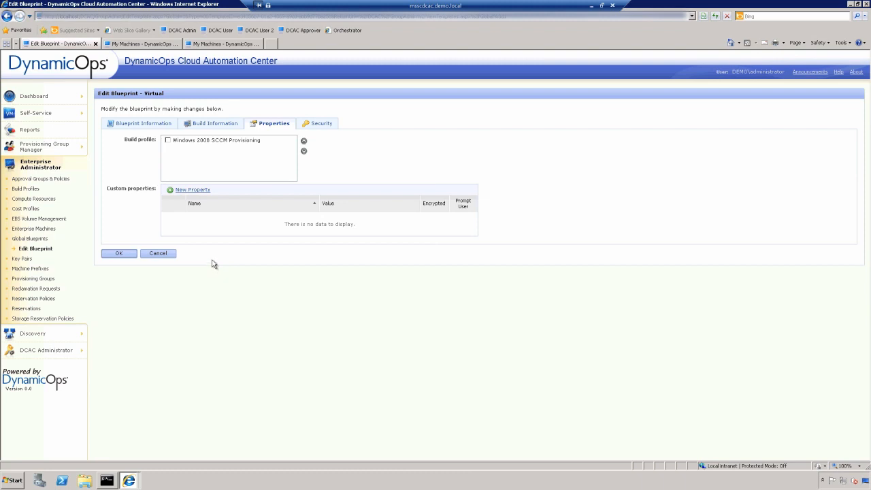
mouse_move(179, 76)
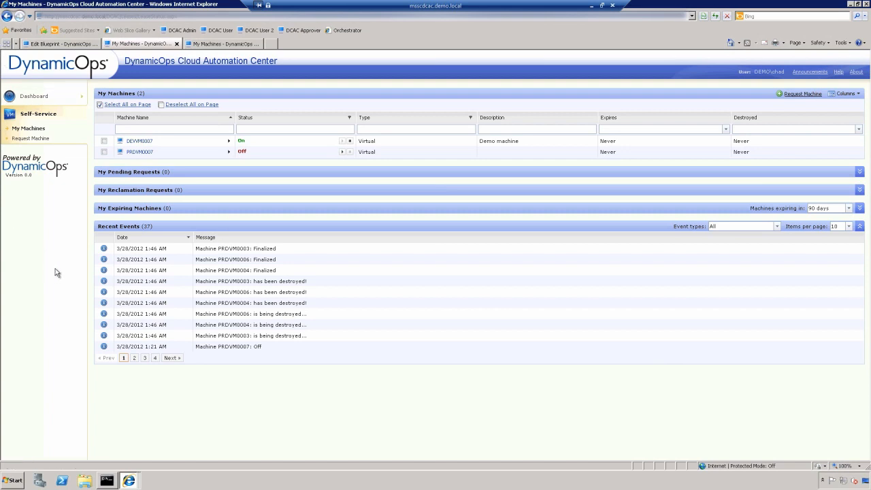
mouse_move(52, 256)
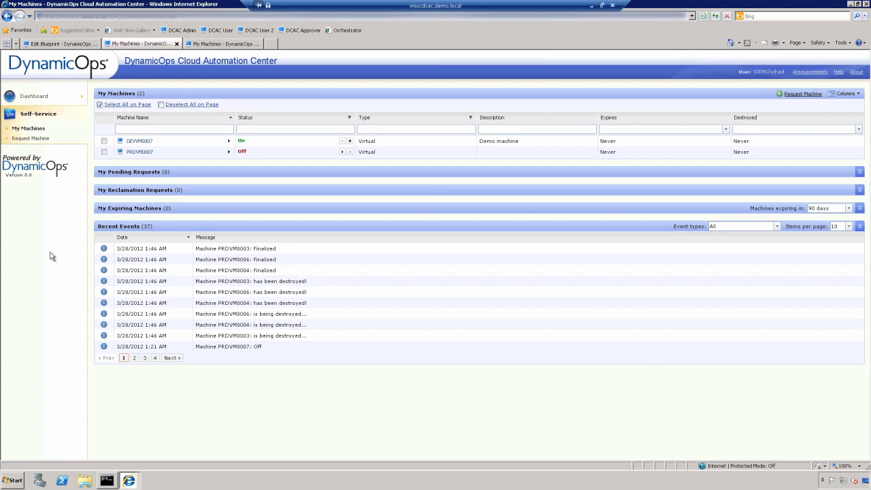
mouse_move(46, 321)
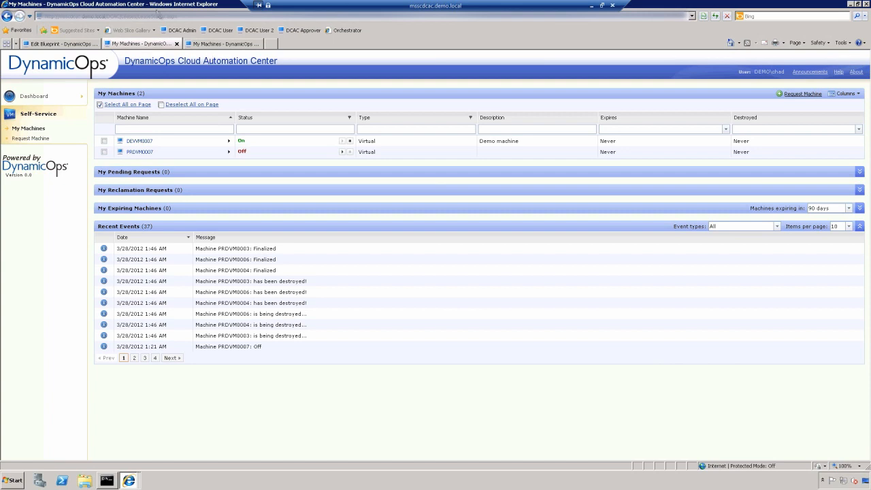
mouse_move(224, 44)
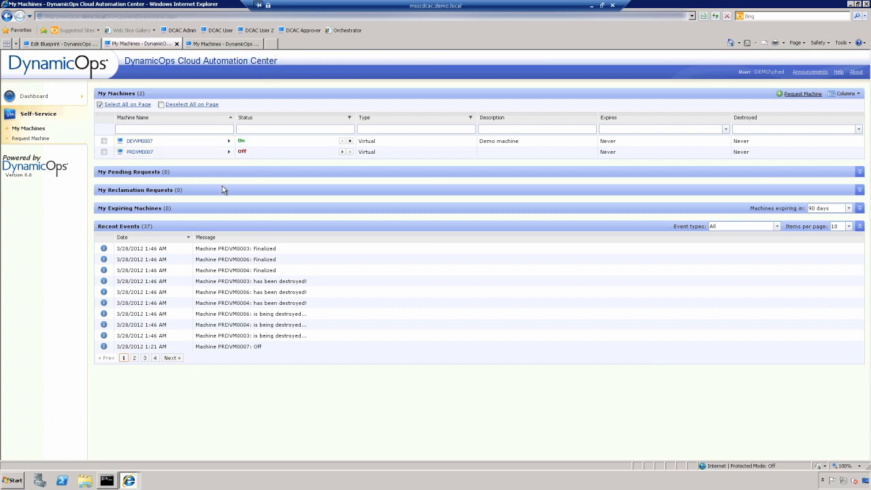
mouse_move(228, 177)
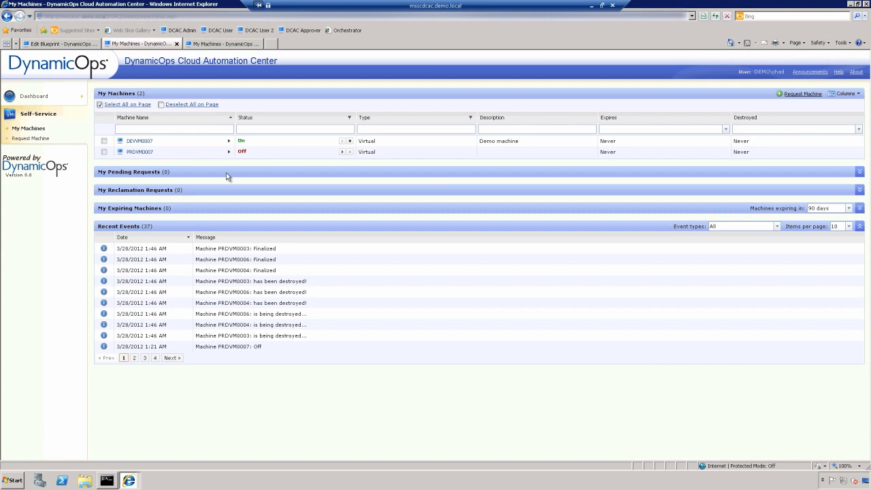
mouse_move(30, 139)
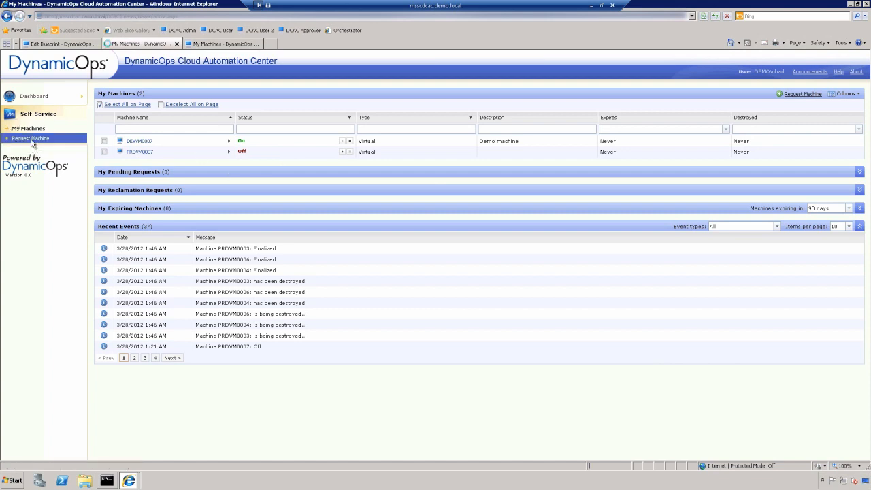
Step: Go to Request Machine to show the catalog of blueprint groups available for self-service
left_click(33, 139)
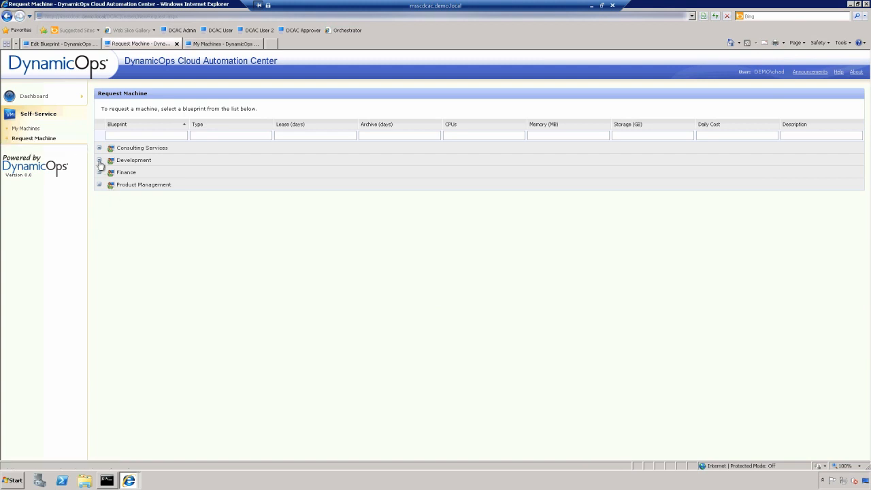
Step: Request a Windows 2008 R2 machine from the Development group and confirm the request
left_click(99, 160)
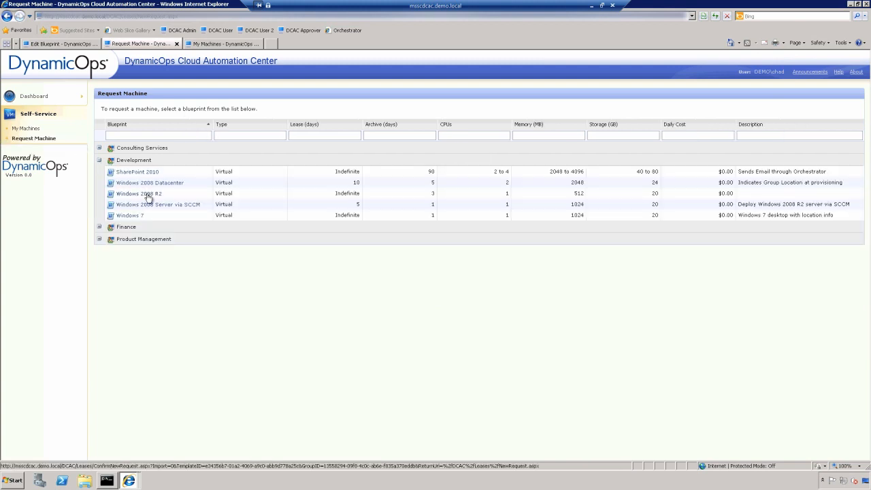
left_click(139, 193)
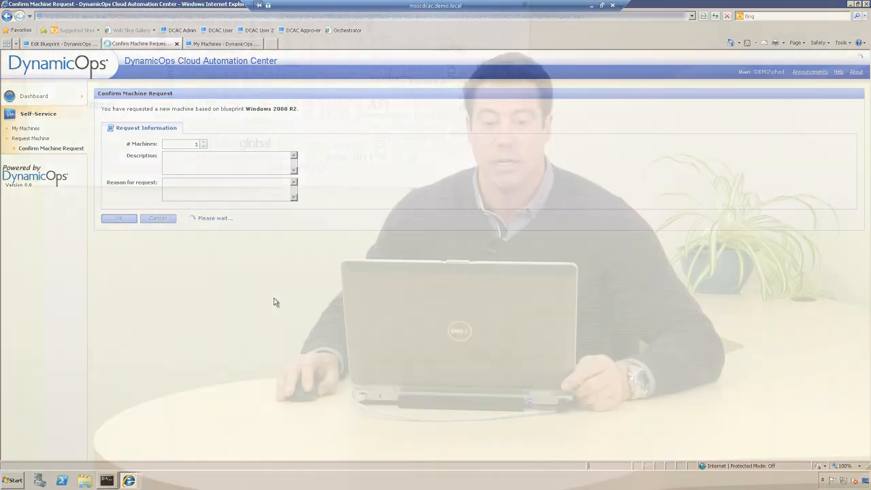
left_click(117, 217)
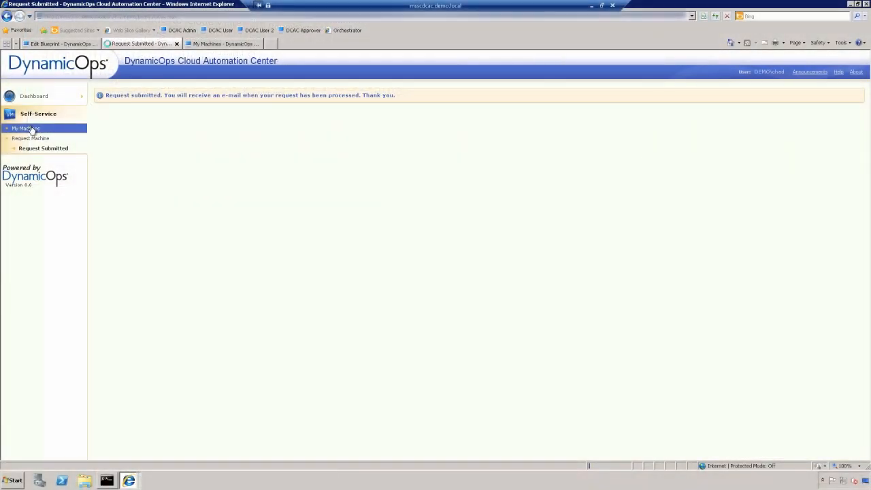
Step: Return to My Machines to see the new request listed, then minimize the portal to the desktop
left_click(28, 128)
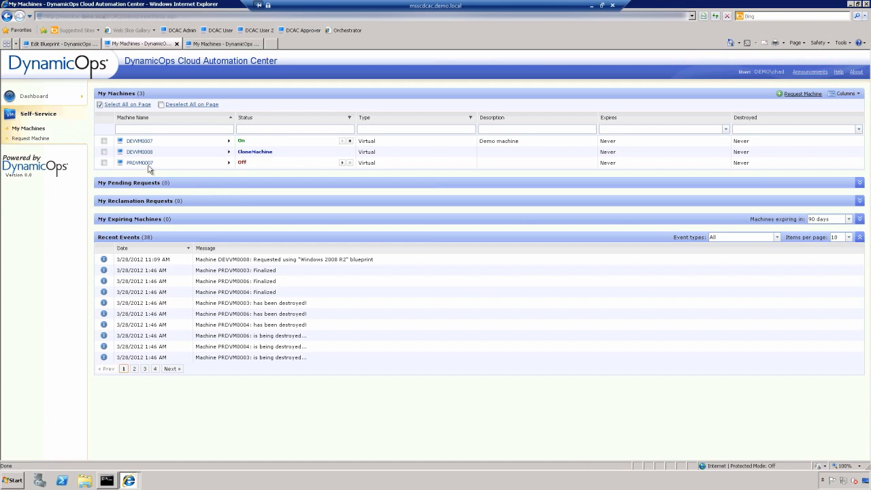
left_click(229, 152)
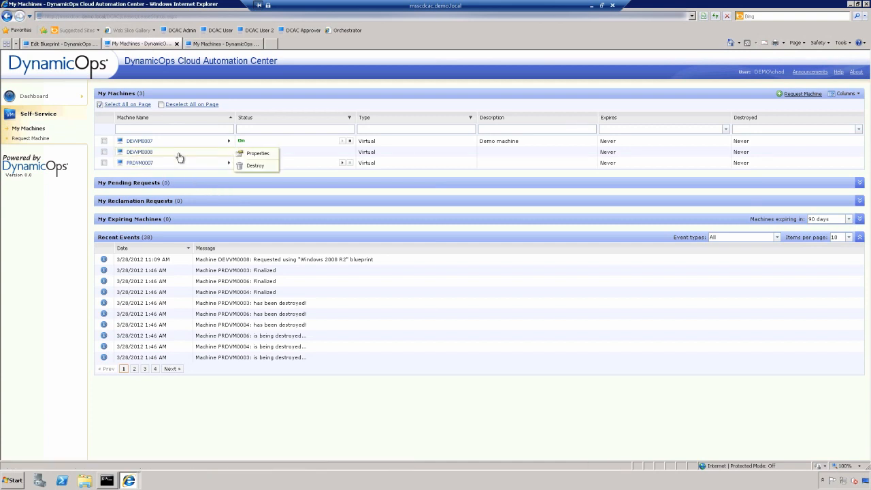
mouse_move(280, 171)
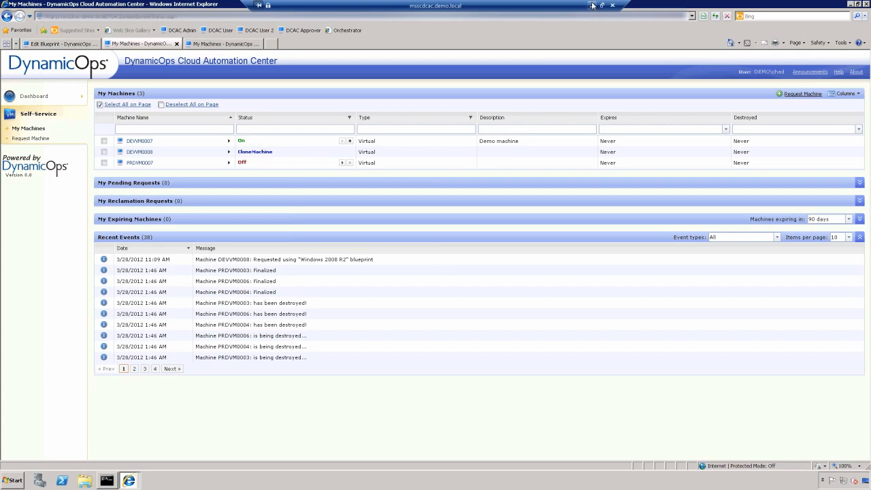
left_click(597, 5)
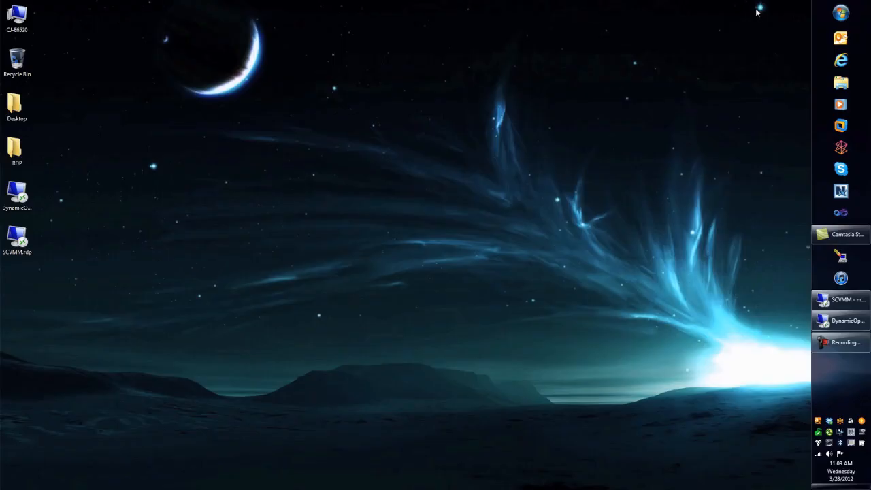
Step: Switch to the Virtual Machine Manager console showing DEVVM0001 running in Dev Cloud
left_click(841, 299)
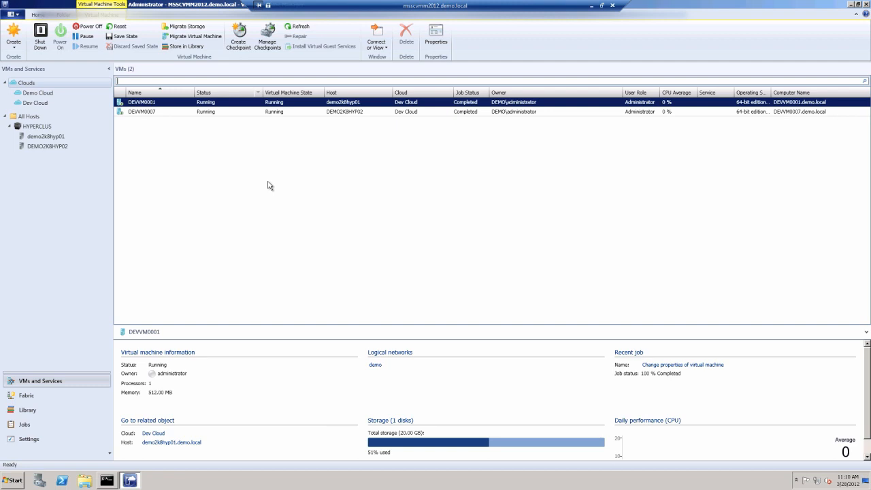
mouse_move(234, 156)
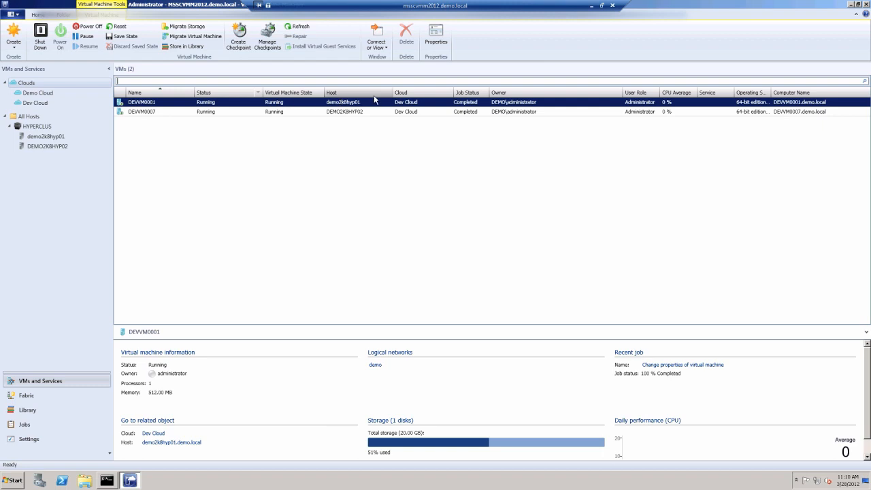
mouse_move(422, 111)
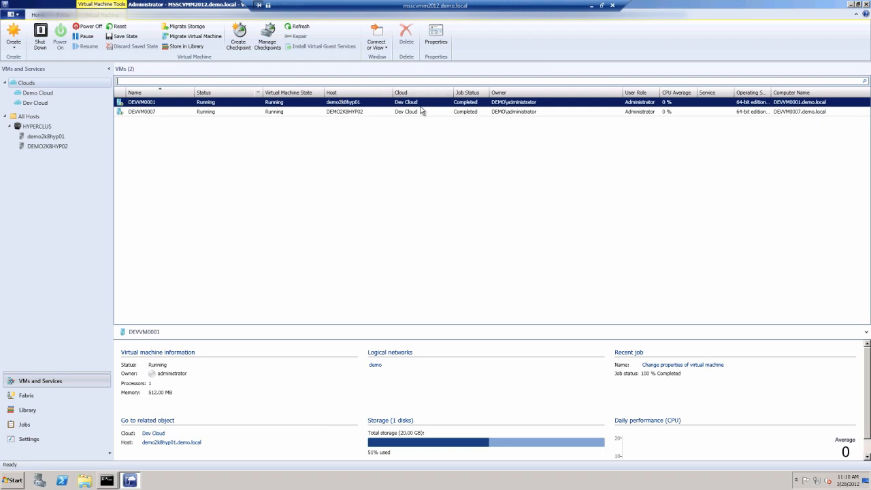
mouse_move(416, 121)
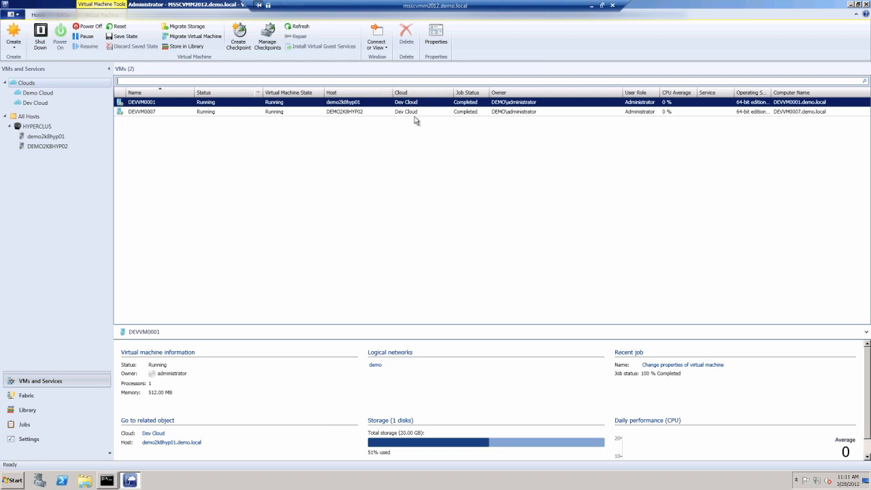
mouse_move(419, 122)
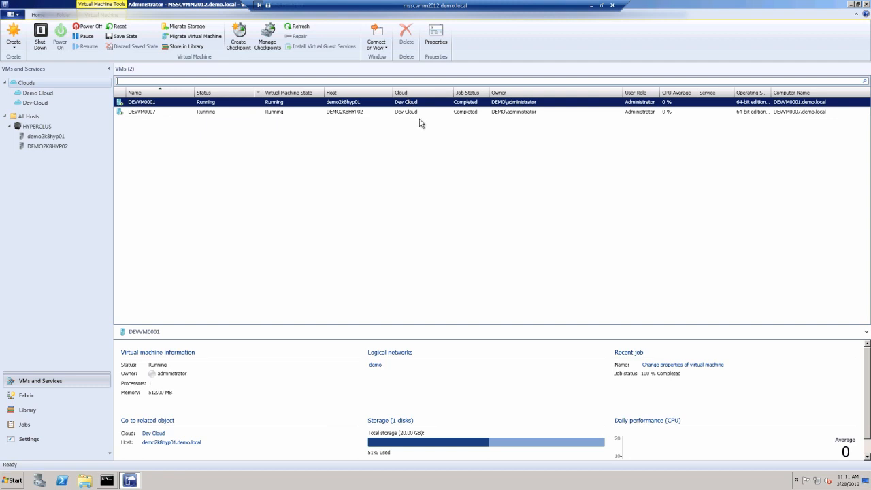
mouse_move(419, 125)
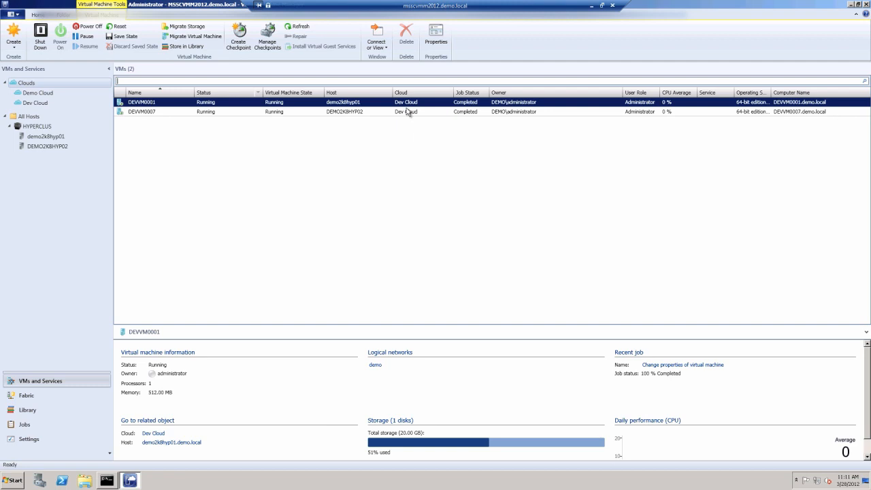
mouse_move(428, 140)
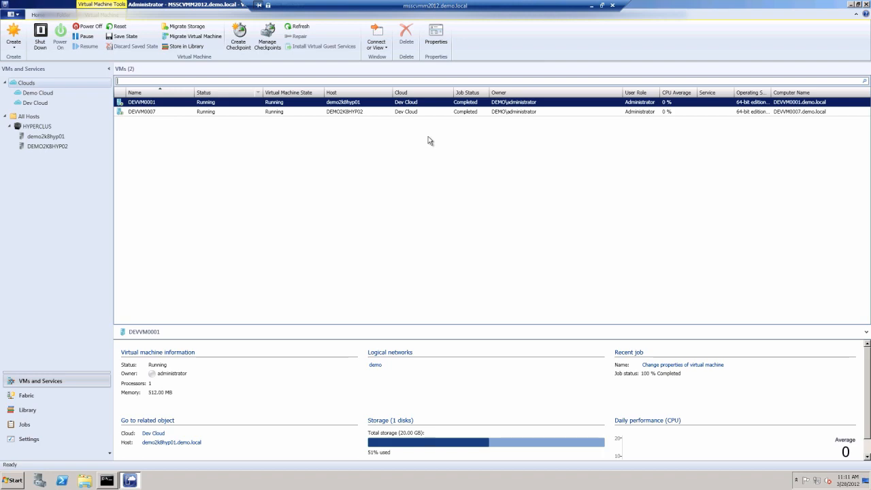
mouse_move(433, 138)
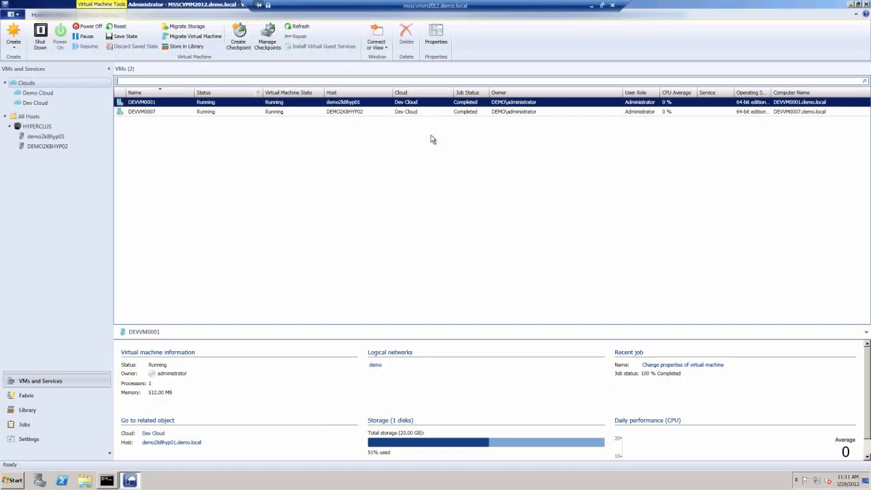
mouse_move(481, 161)
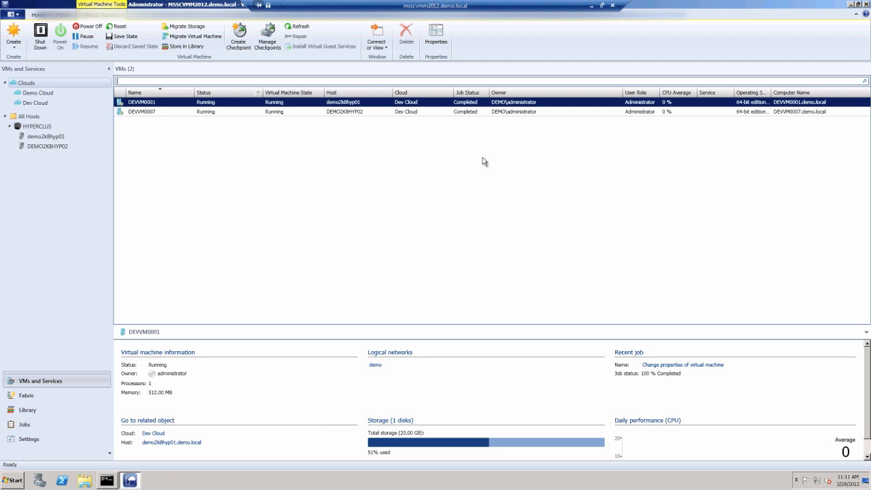
mouse_move(419, 140)
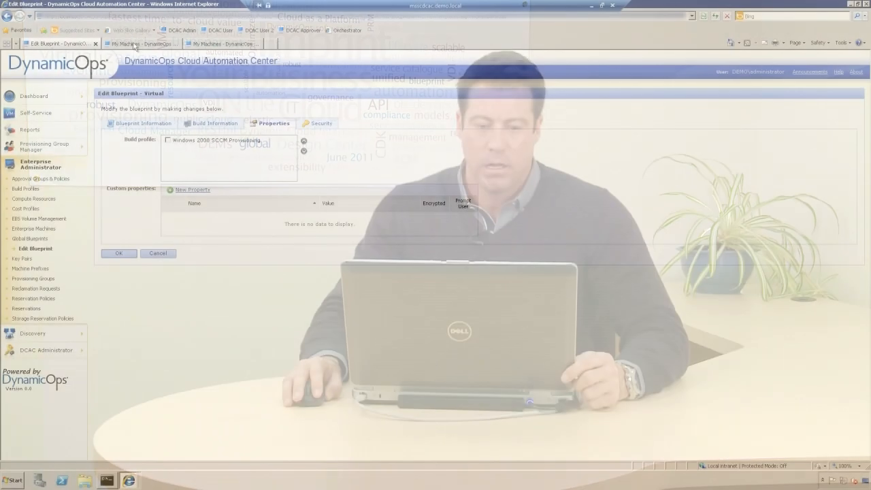
Step: Return to the My Machines page listing DEVVM0001 as on
left_click(139, 43)
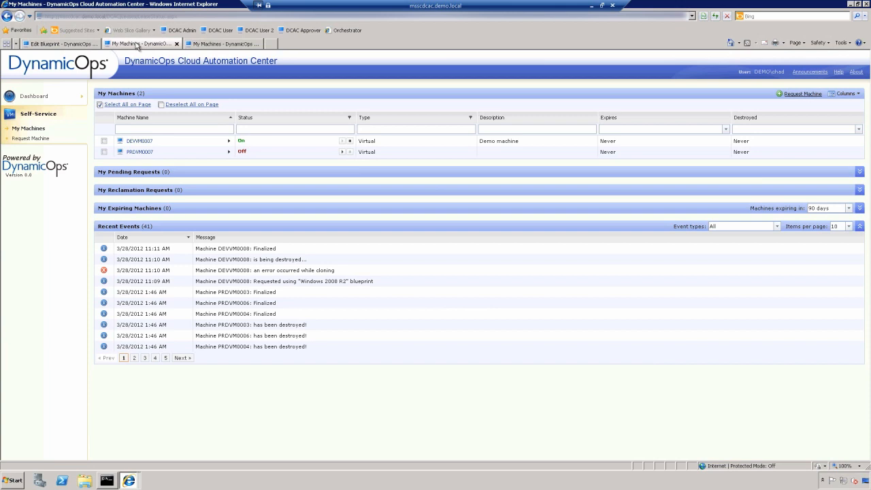
mouse_move(142, 43)
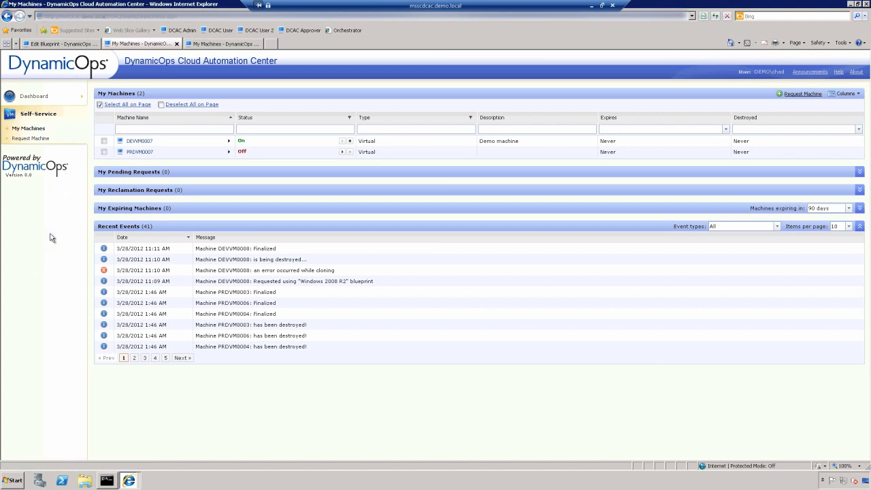
mouse_move(148, 178)
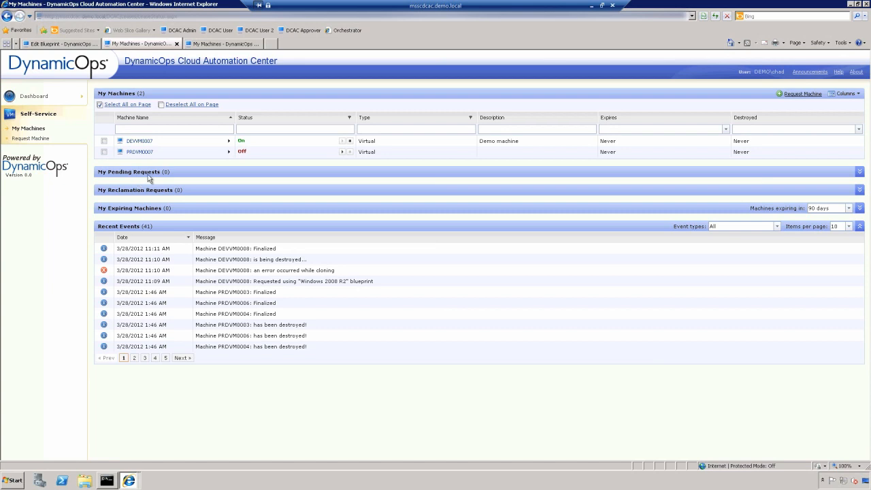
mouse_move(173, 130)
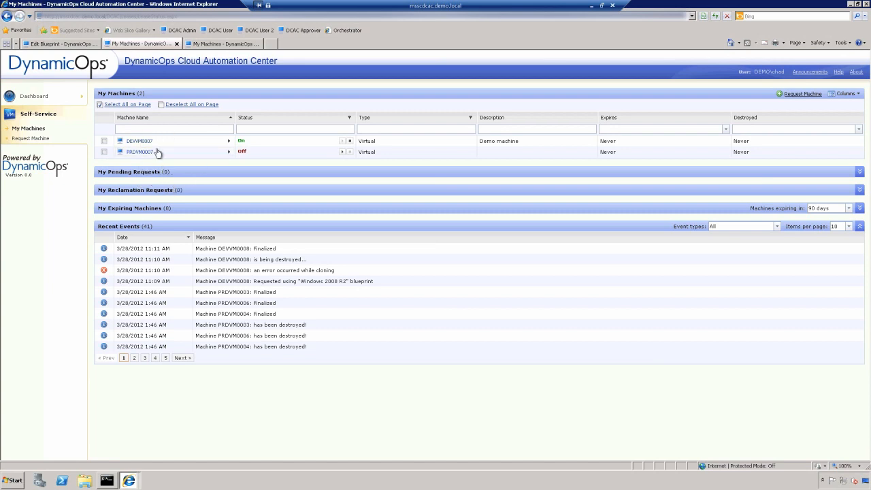
Step: Browse DEVVM0007's lifecycle actions (Power Off, Reboot, Reprovision, Destroy) and dismiss without choosing
left_click(228, 140)
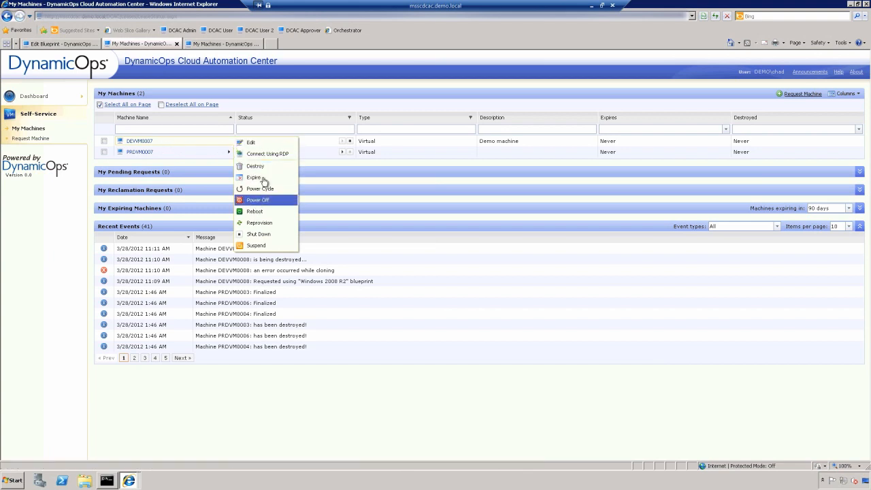
mouse_move(253, 177)
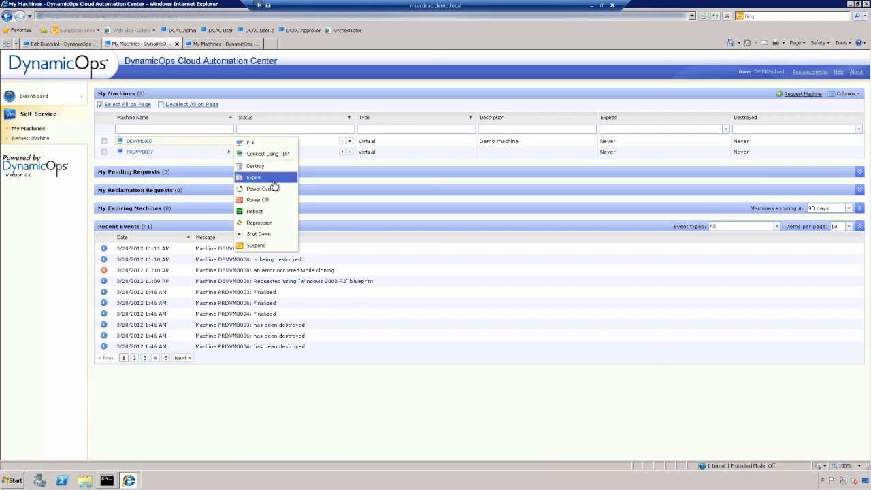
mouse_move(258, 234)
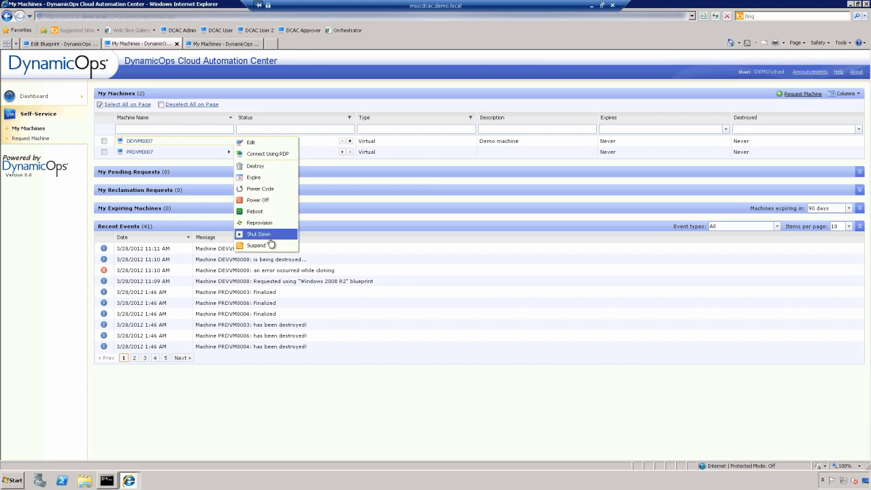
mouse_move(259, 224)
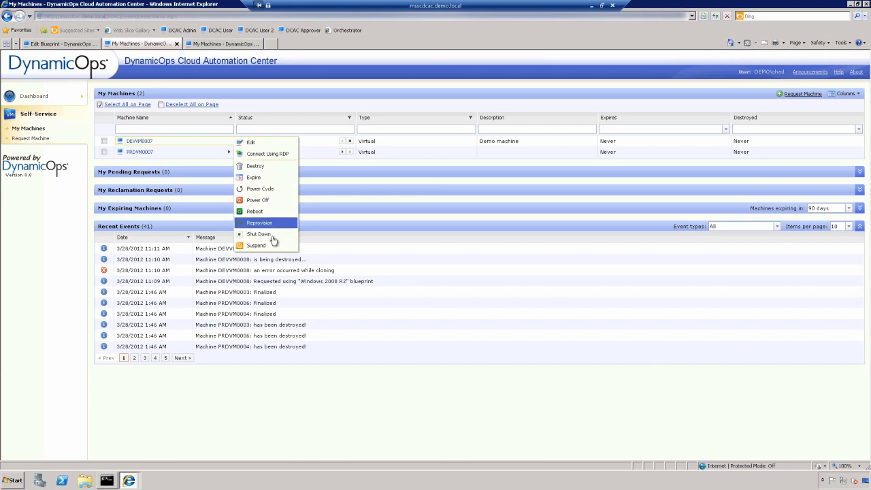
mouse_move(277, 196)
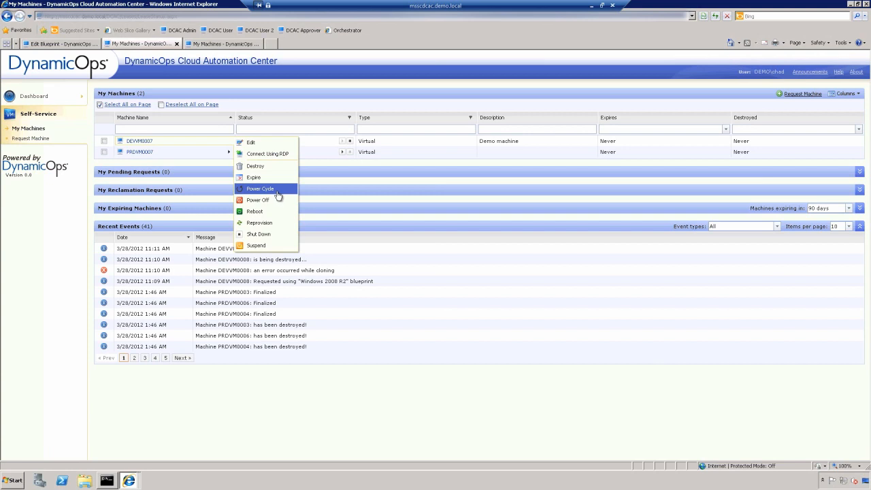
left_click(258, 199)
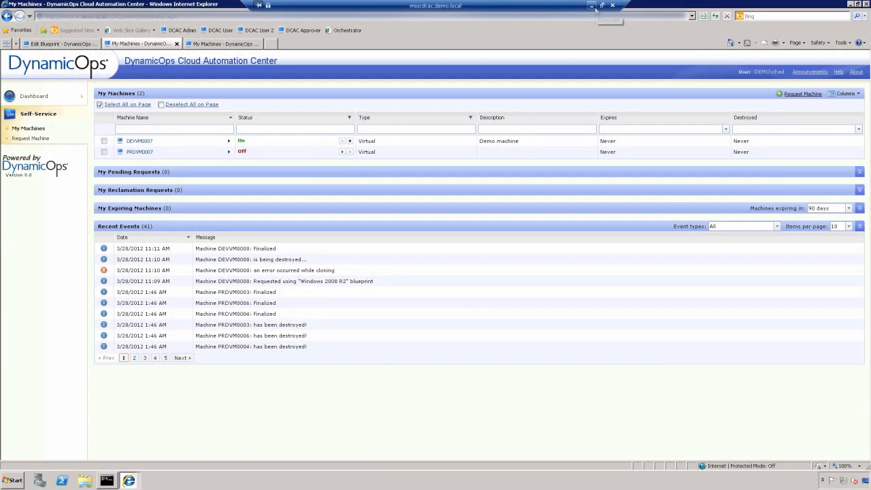
mouse_move(592, 8)
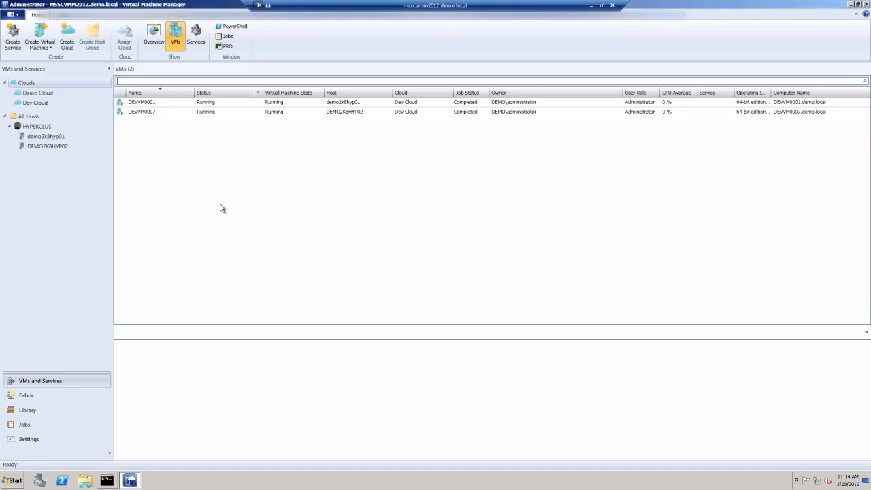
Step: Select DEVVM0007 to show it running in Dev Cloud with one 20 GB disk
left_click(142, 112)
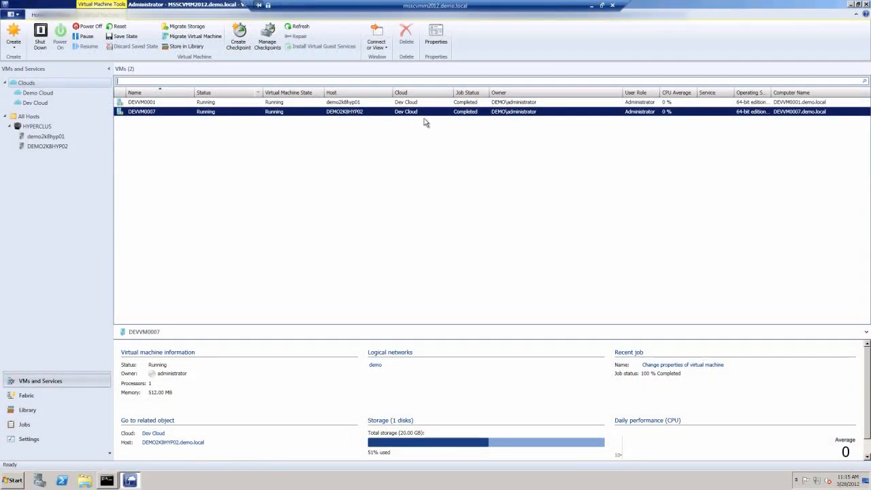
mouse_move(419, 168)
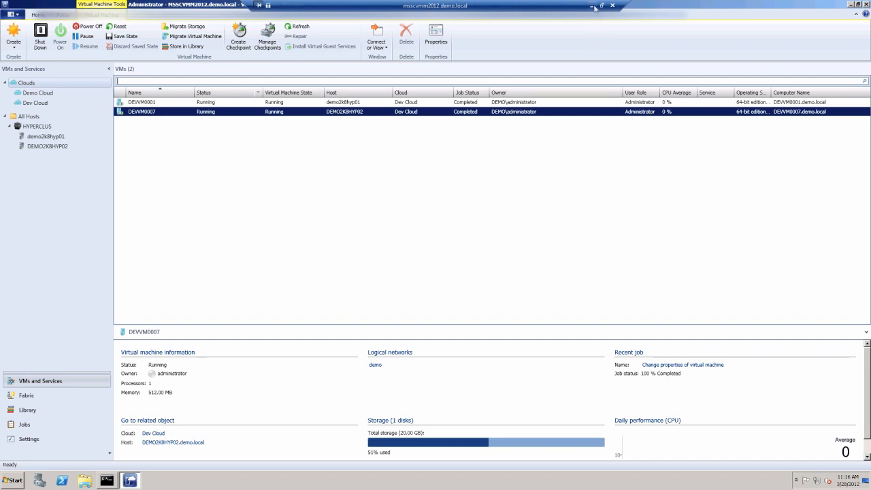
left_click(593, 5)
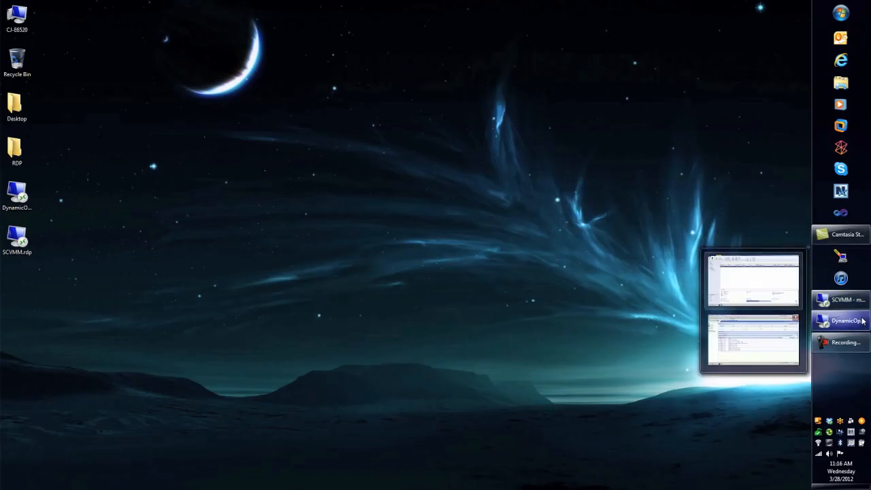
Step: Connect to DEVVM0007 using RDP from My Machines and accept the downloaded remote desktop file
left_click(843, 321)
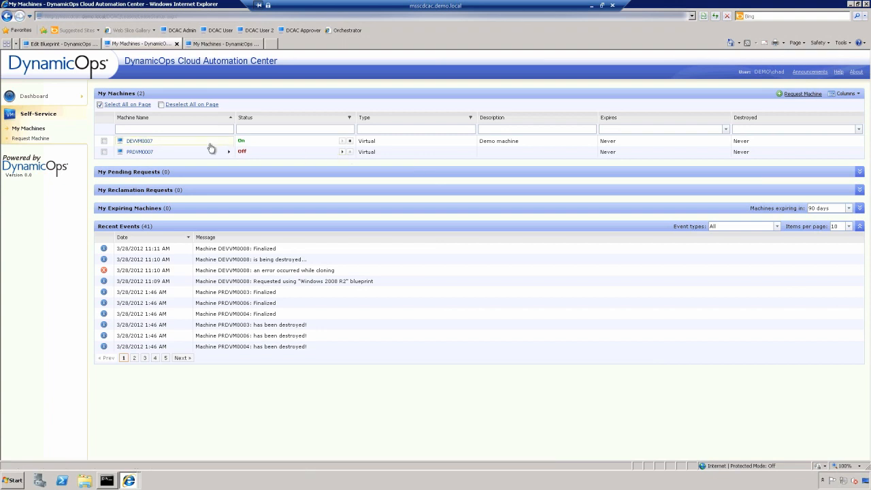
left_click(212, 147)
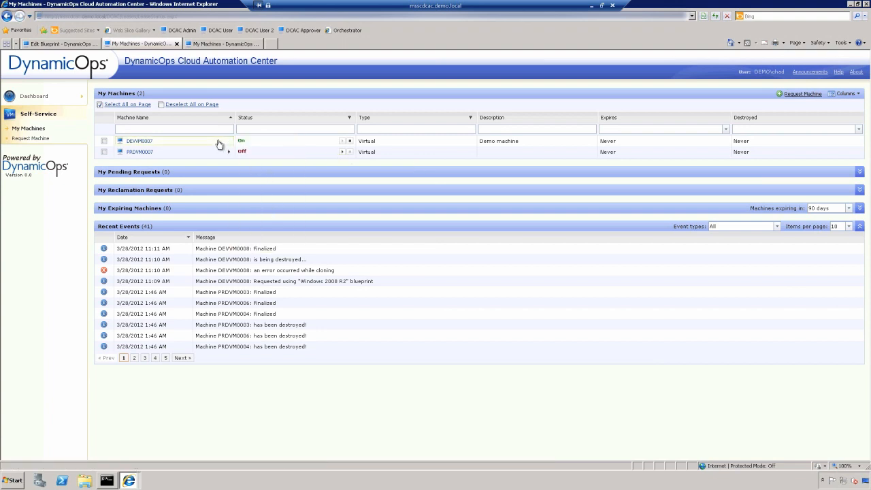
left_click(229, 140)
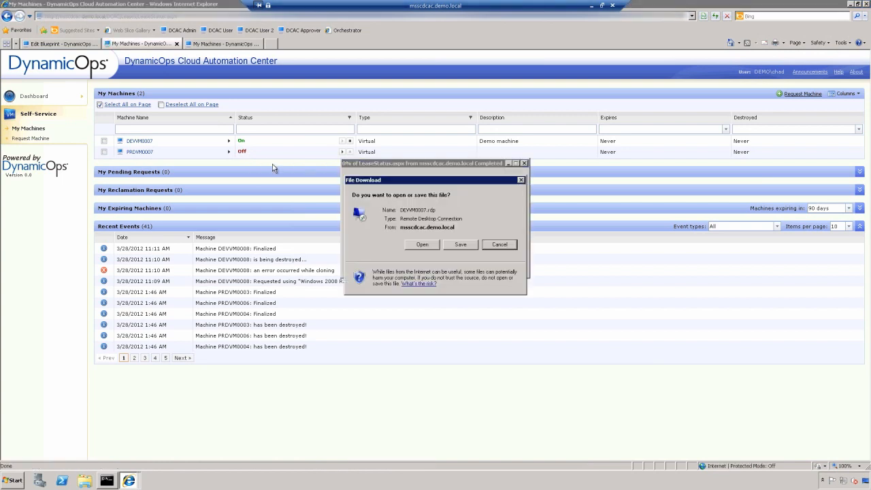
left_click(422, 244)
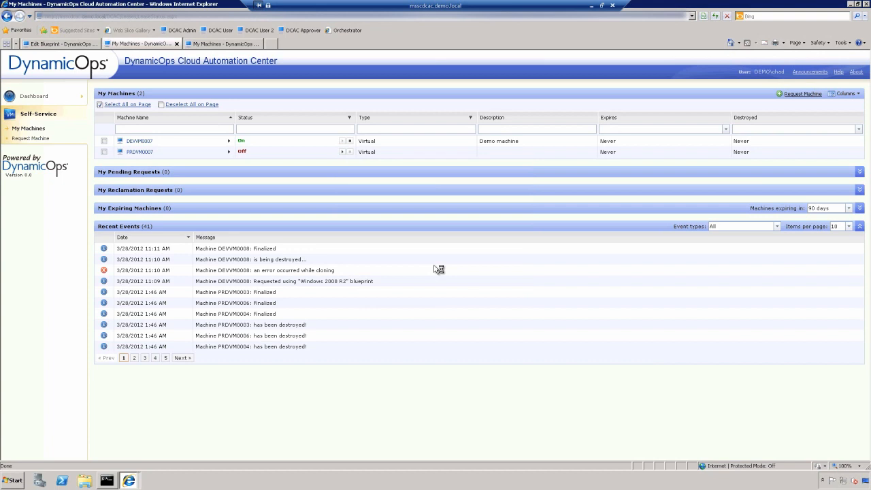
mouse_move(405, 253)
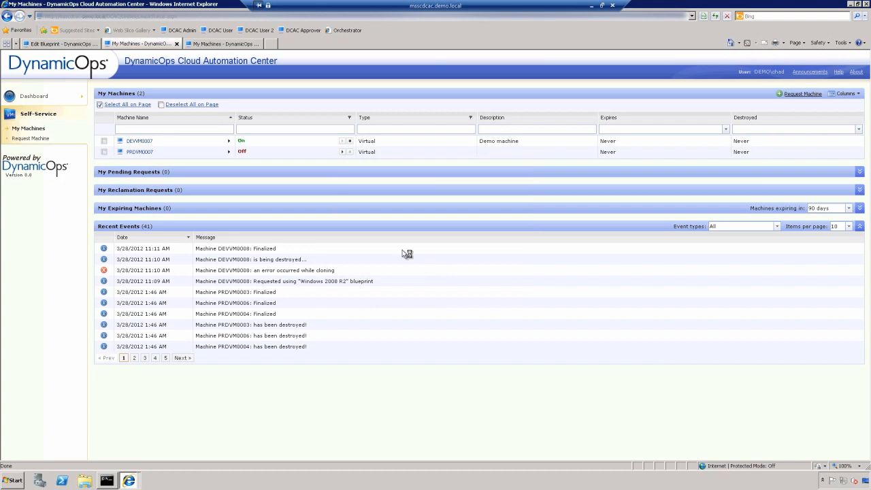